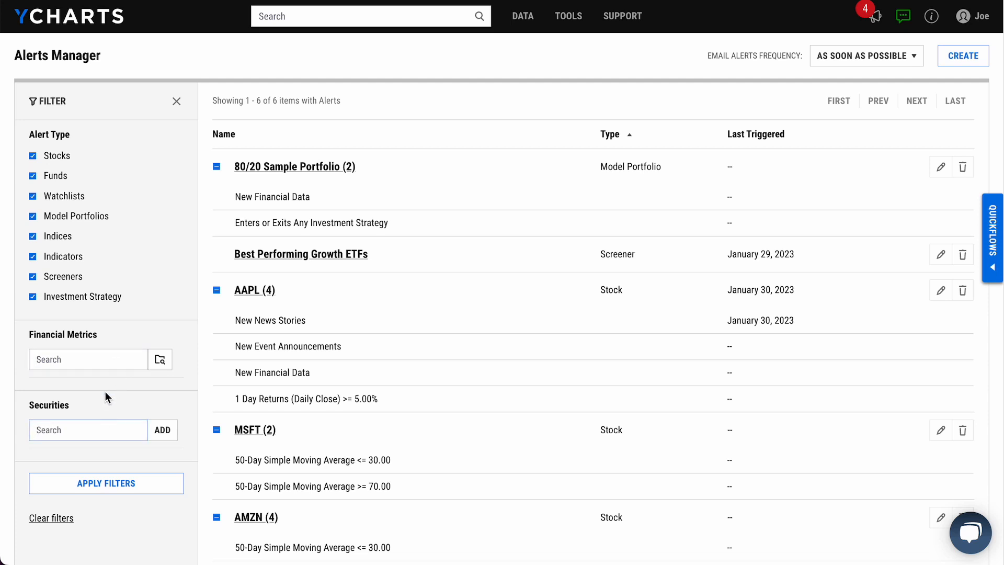
Filter the alerts list by the 50-Day Simple Moving Average metric, leaving MSFT and AMZN.
type("50 sim")
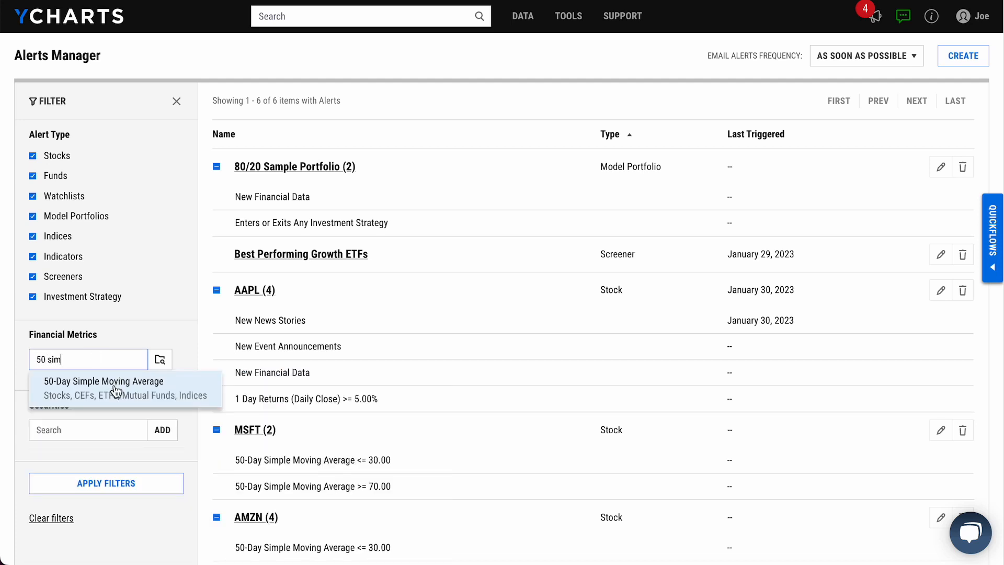
left_click(102, 380)
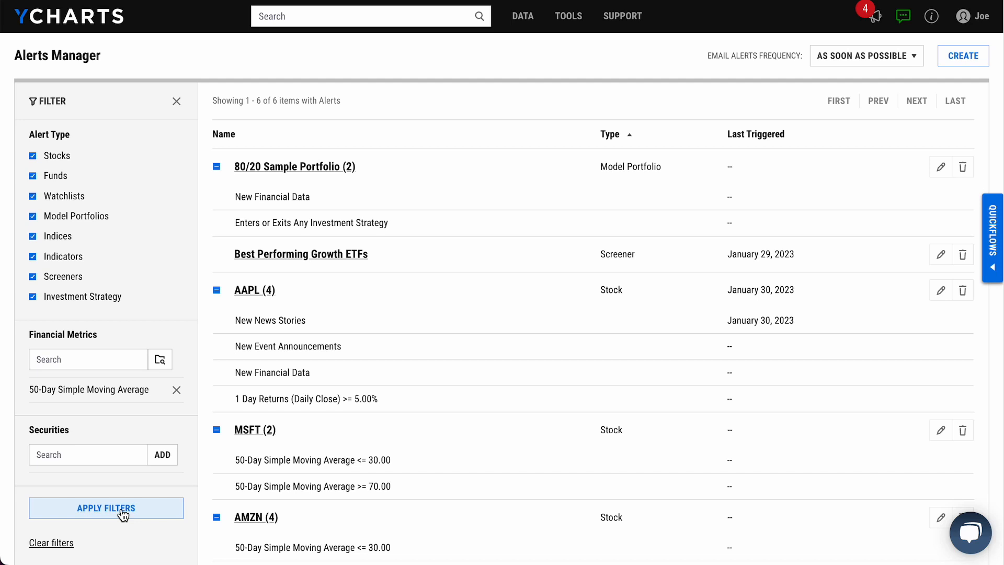
left_click(106, 508)
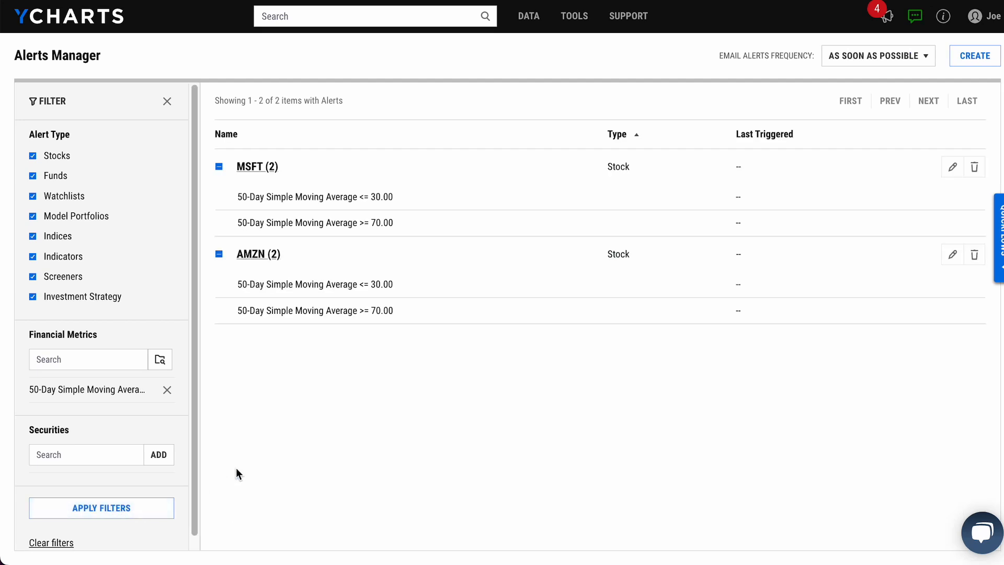
mouse_move(440, 190)
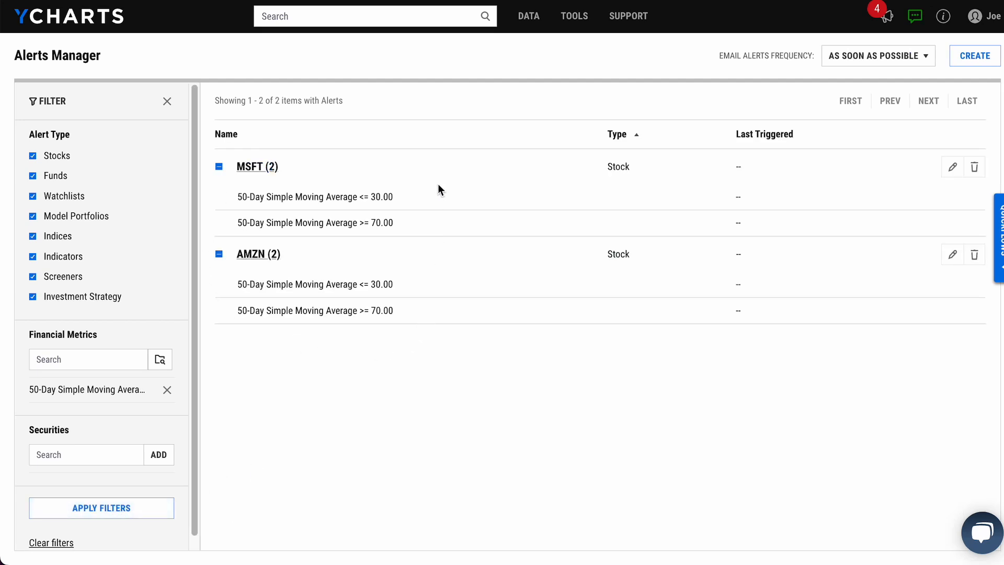
mouse_move(433, 344)
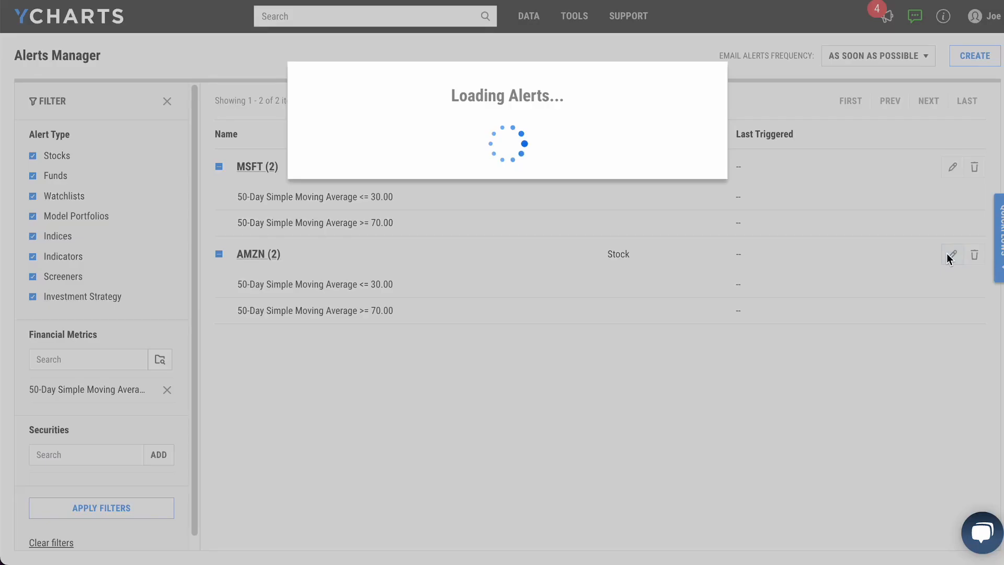
Save the note 'Buy shares' on AMZN's 50-Day Simple Moving Average <= 30.00 alert.
left_click(951, 255)
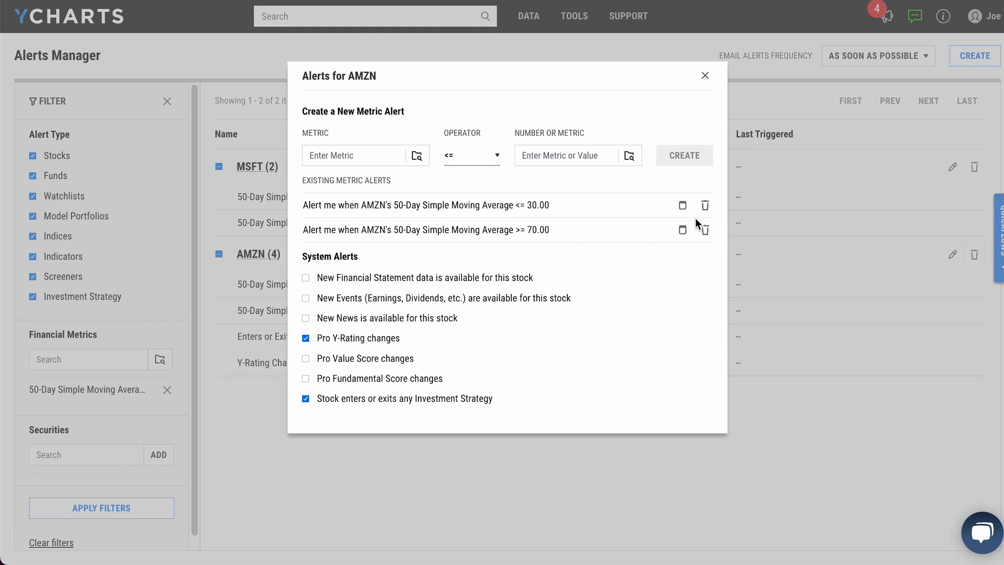
mouse_move(683, 204)
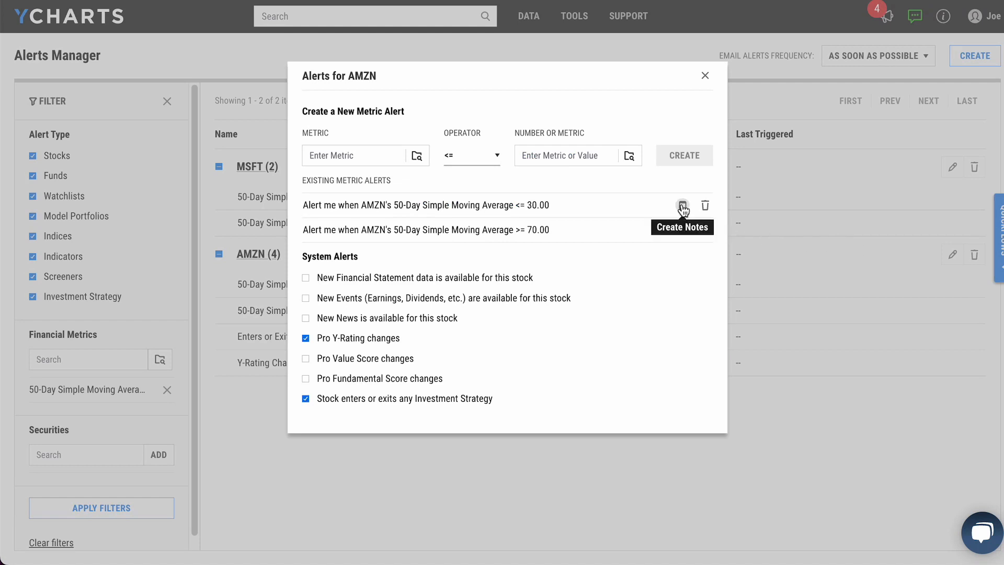
left_click(682, 205)
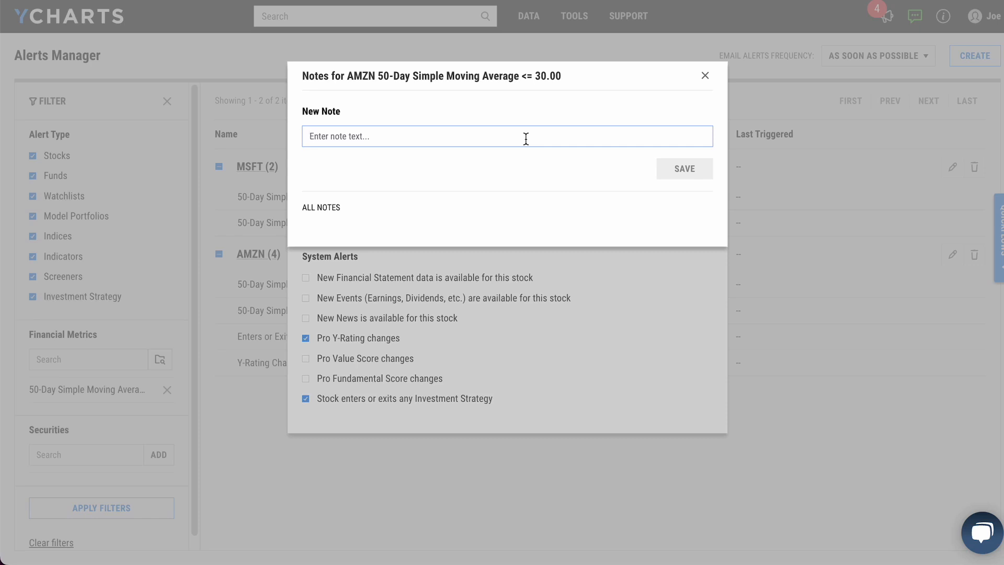
type("Buy sha")
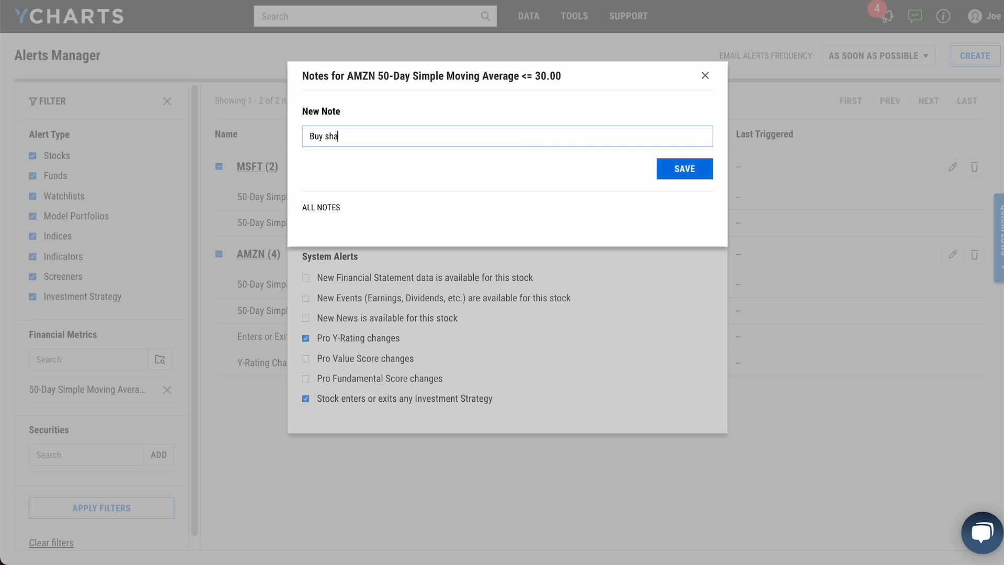
type("res")
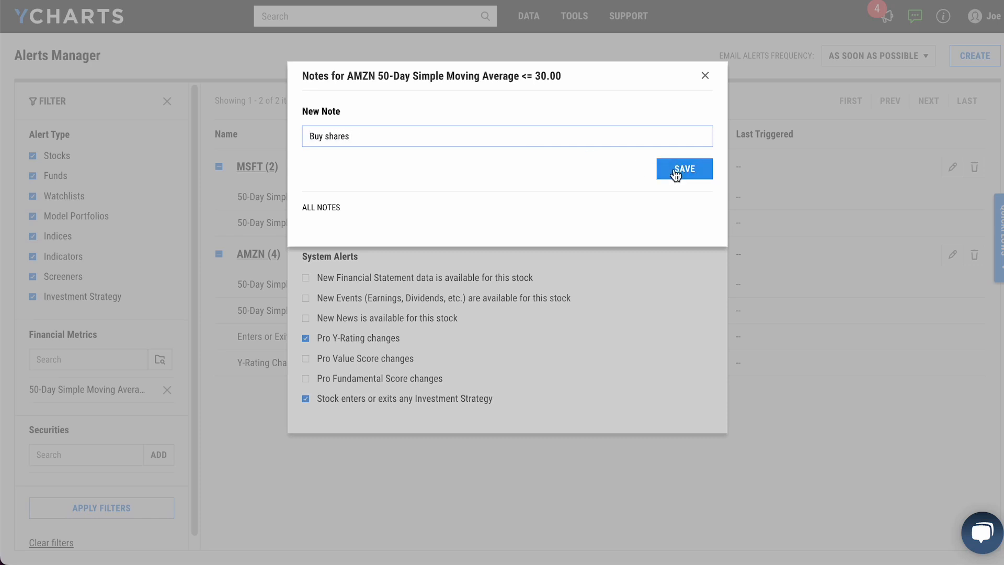
left_click(684, 168)
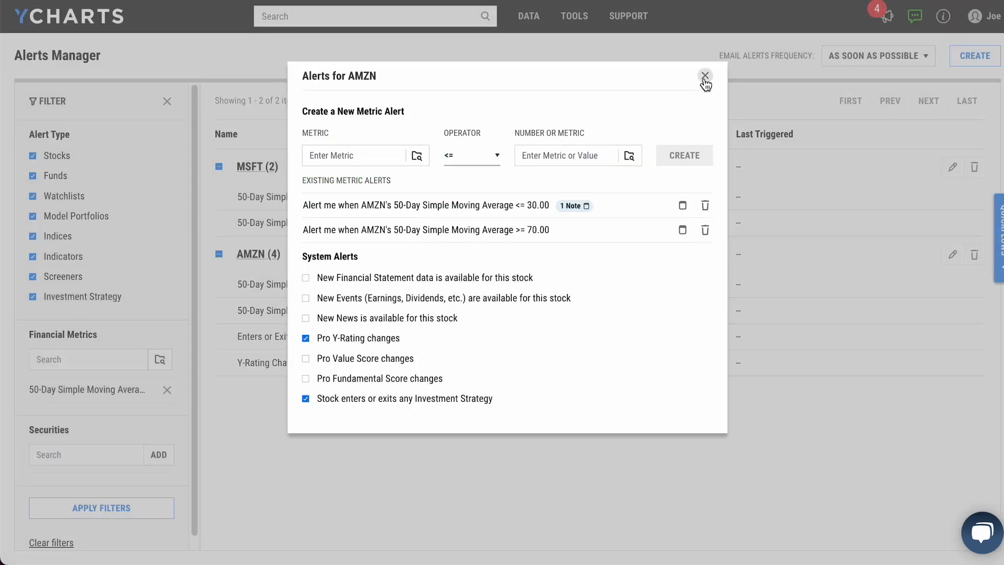
left_click(704, 76)
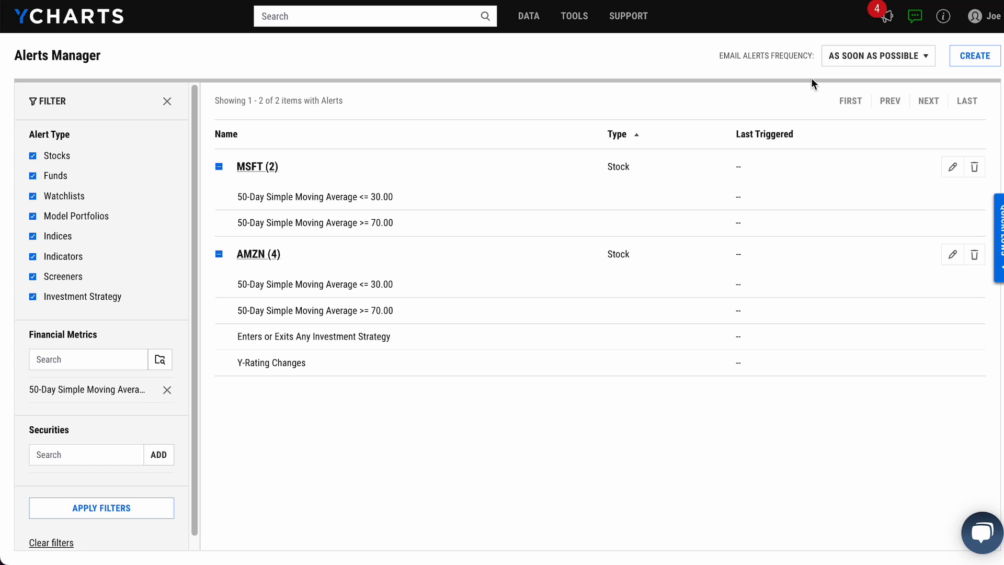
mouse_move(867, 67)
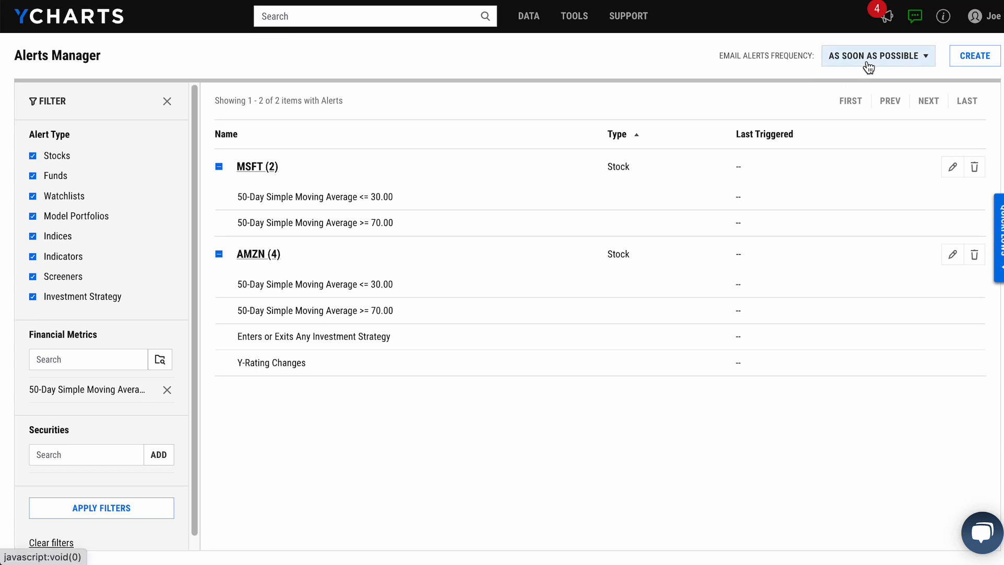
left_click(877, 55)
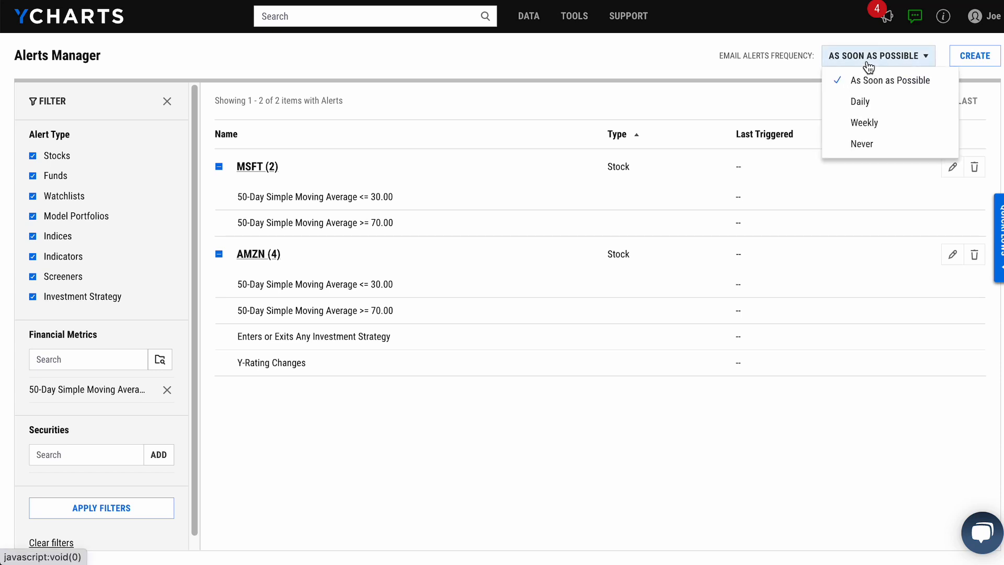
mouse_move(882, 102)
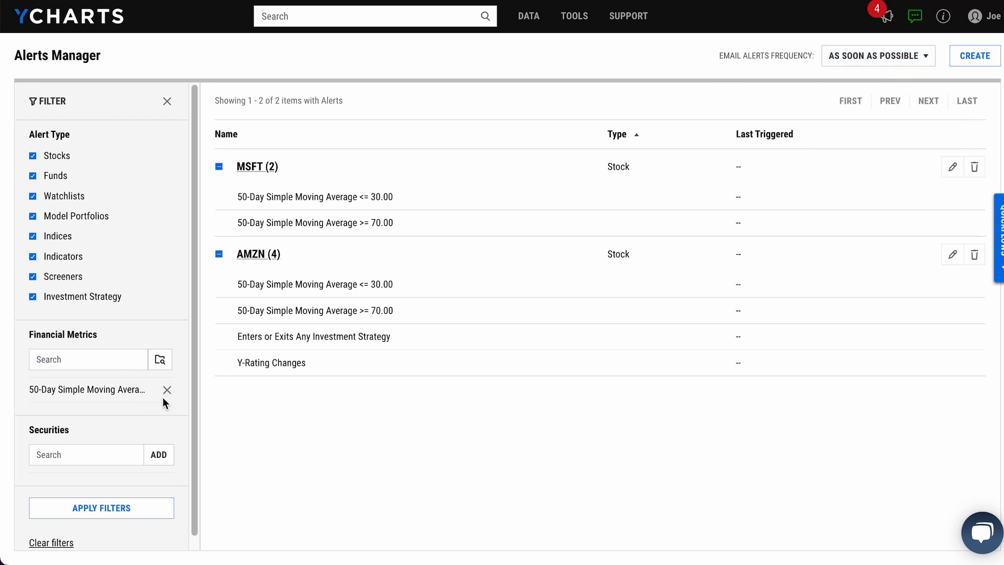
Replace the metric filter with the 80/20 Sample Portfolio security filter and expand its alerts.
left_click(166, 390)
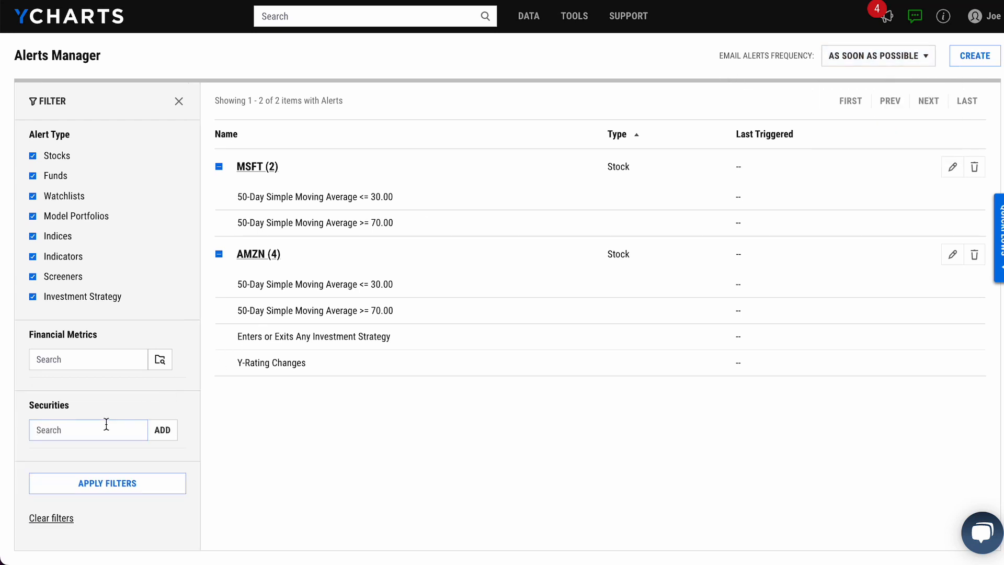
type("80/")
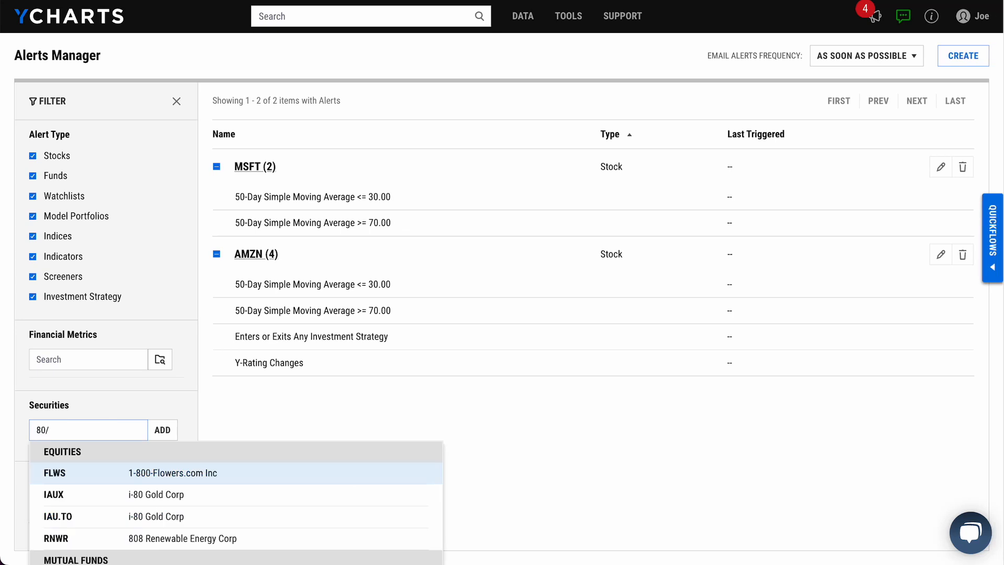
type("20 sampl")
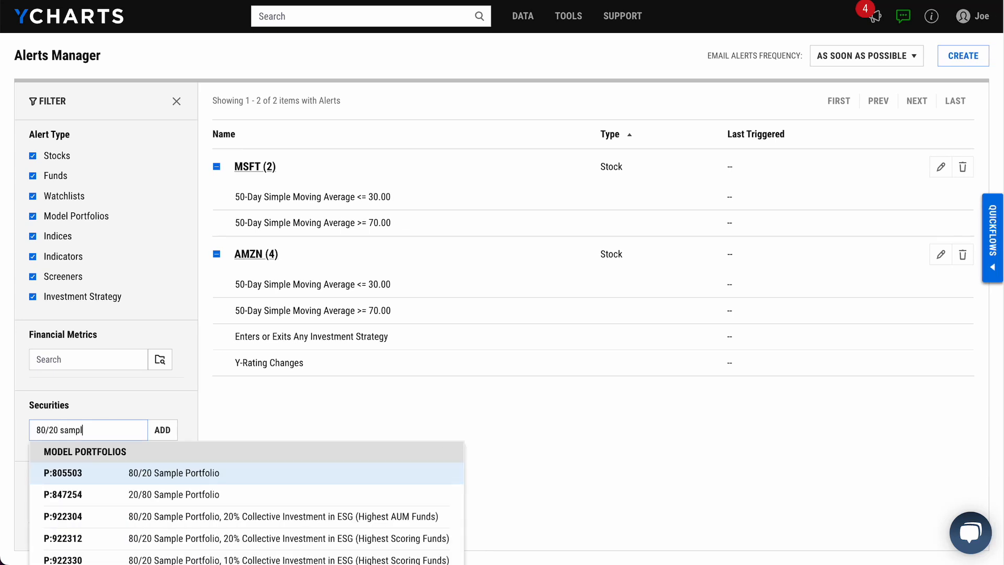
left_click(172, 473)
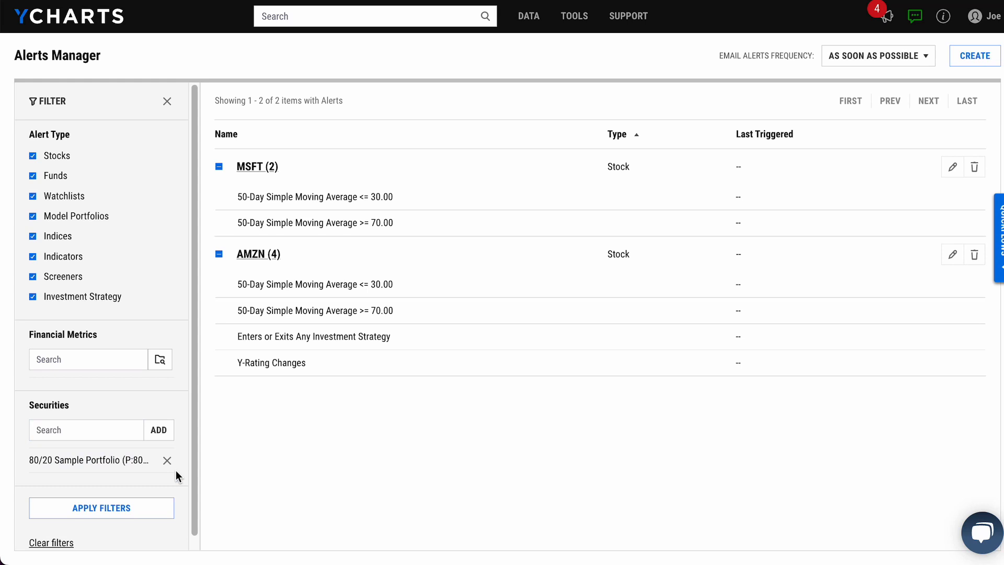
left_click(101, 508)
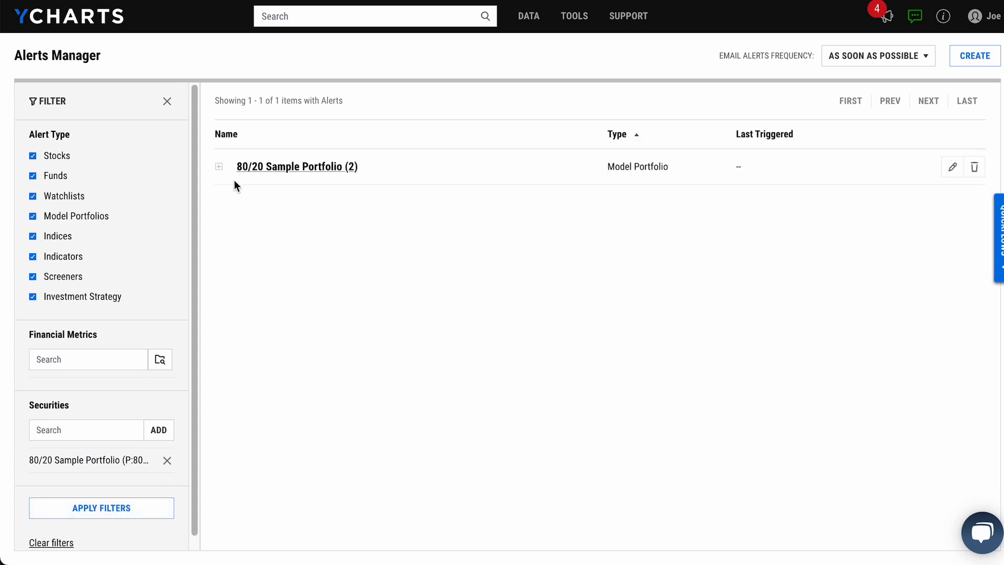
left_click(219, 166)
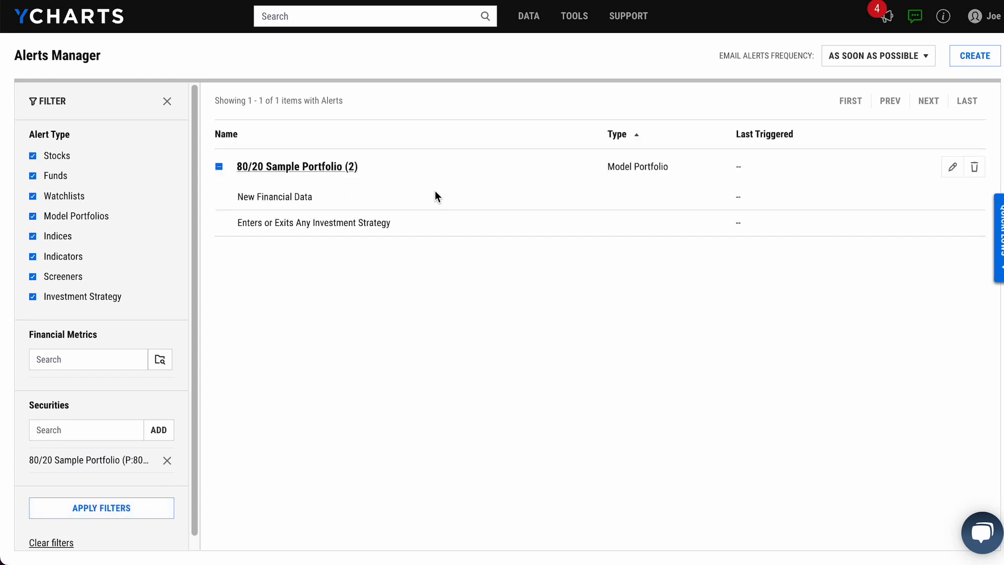
mouse_move(953, 166)
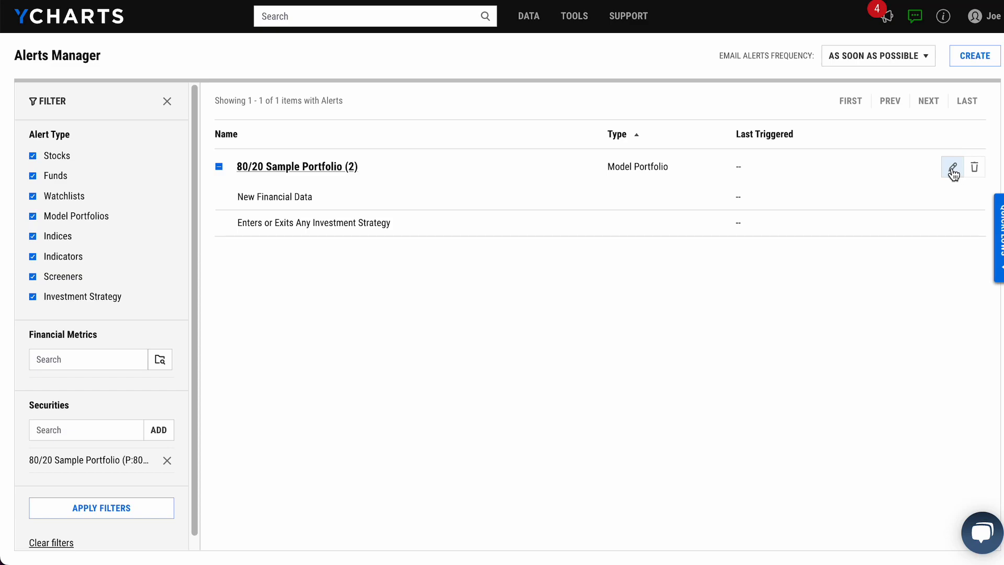
Create a Drift >= 2.00% metric alert for the 80/20 Sample Portfolio.
left_click(952, 166)
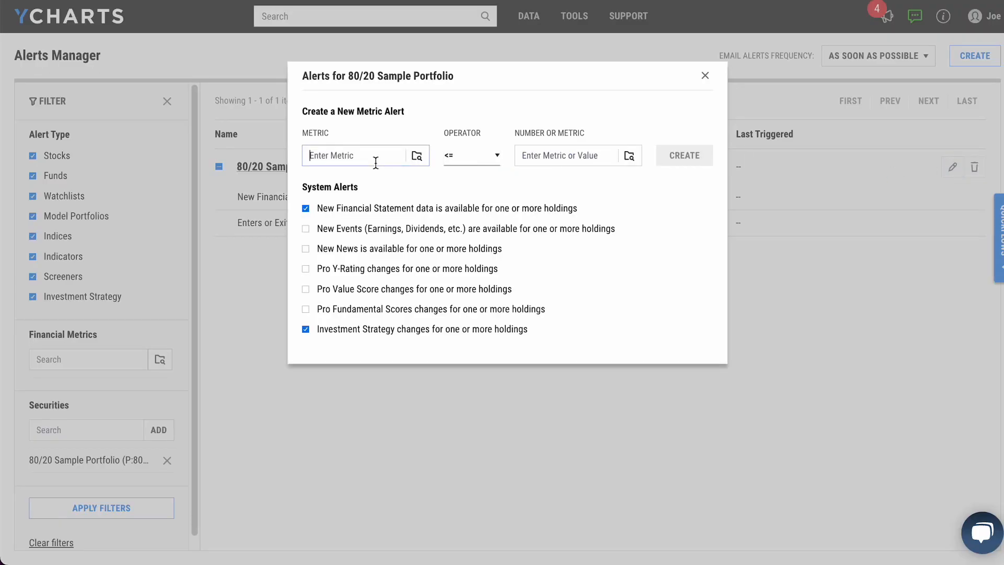
type("drift")
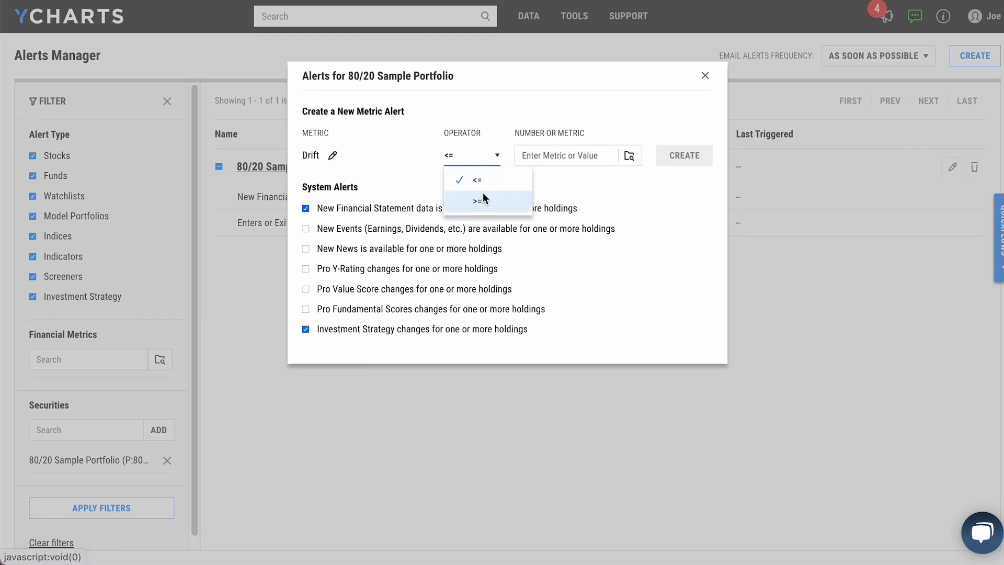
left_click(477, 201)
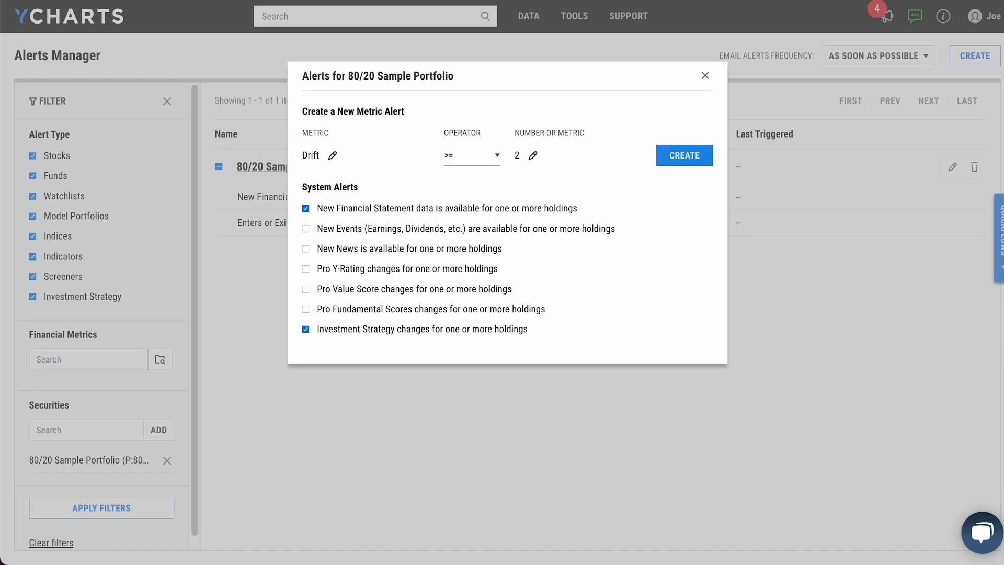
left_click(684, 155)
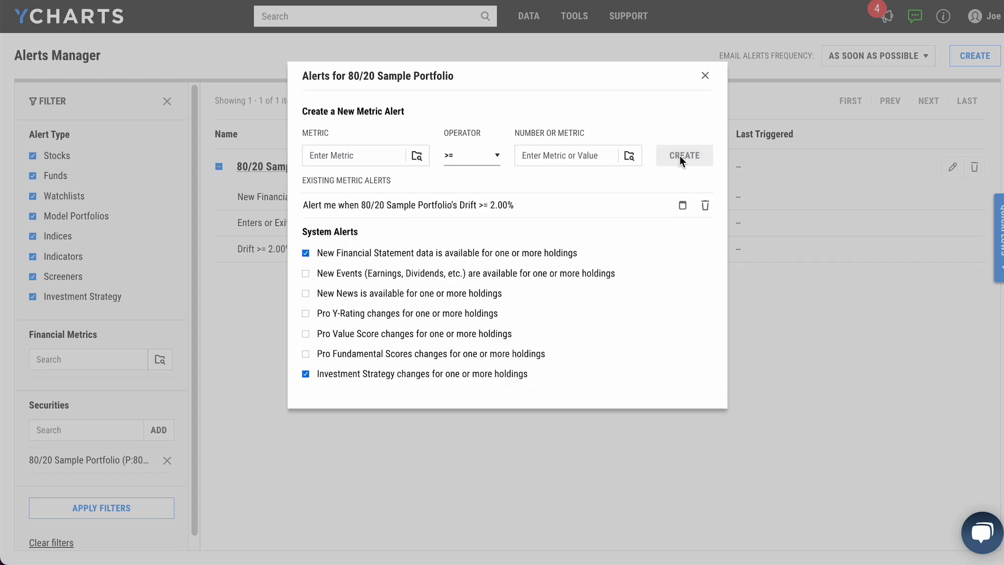
Save the note 'Rebalance holdings' on the Drift >= 2.00% alert and view email frequency choices.
left_click(681, 206)
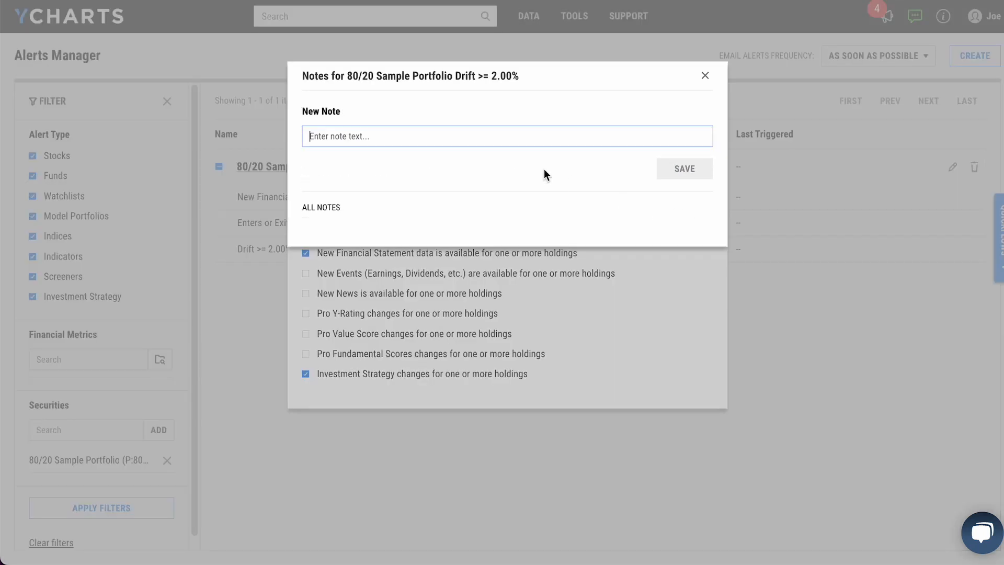
mouse_move(460, 133)
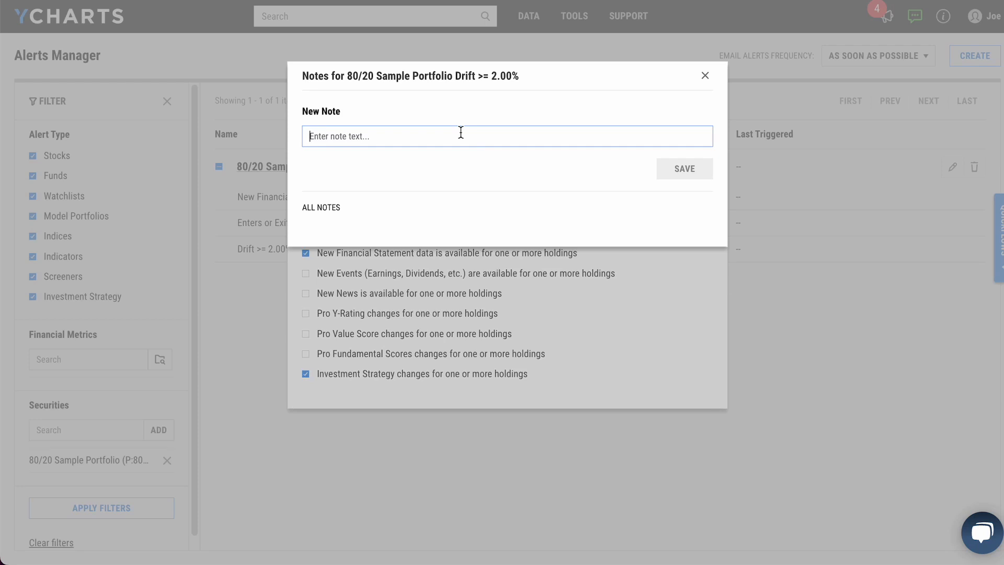
type("Rebalance ho")
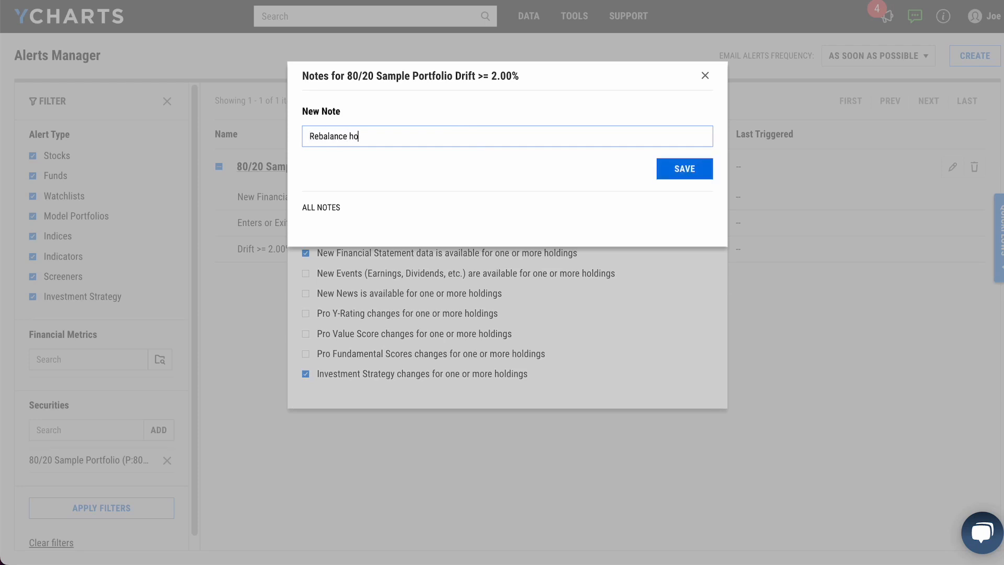
type("lding")
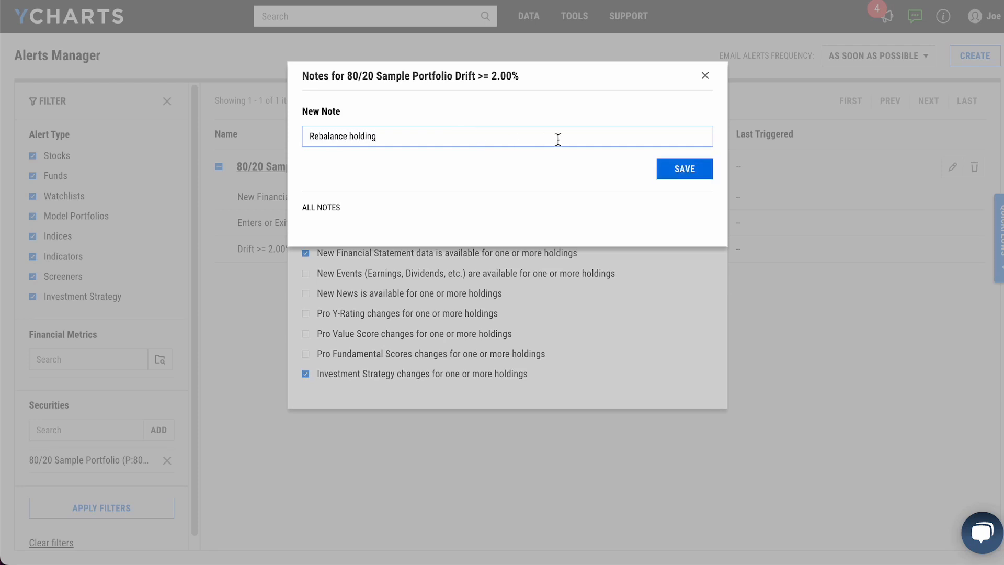
type("s")
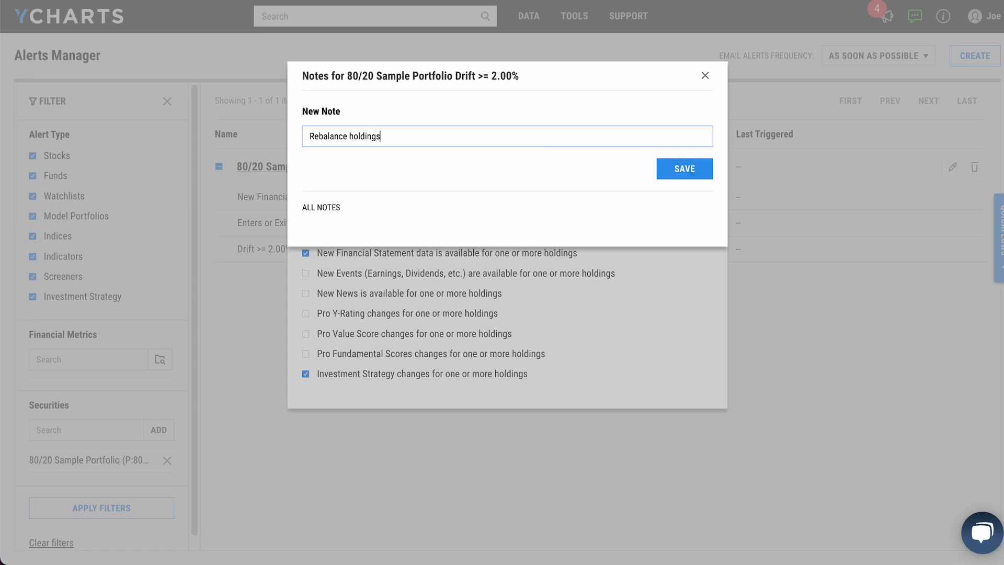
left_click(683, 168)
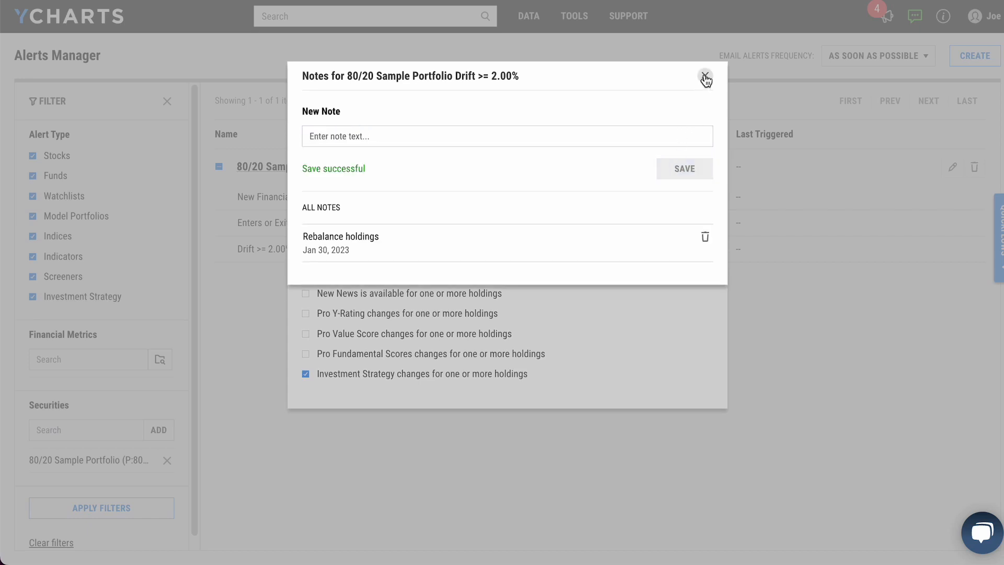
left_click(705, 78)
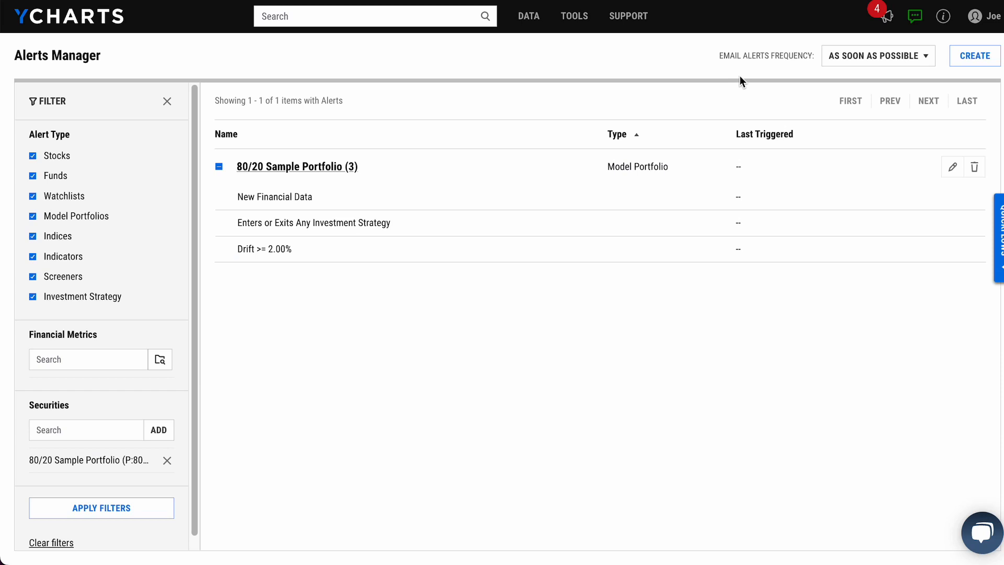
mouse_move(825, 79)
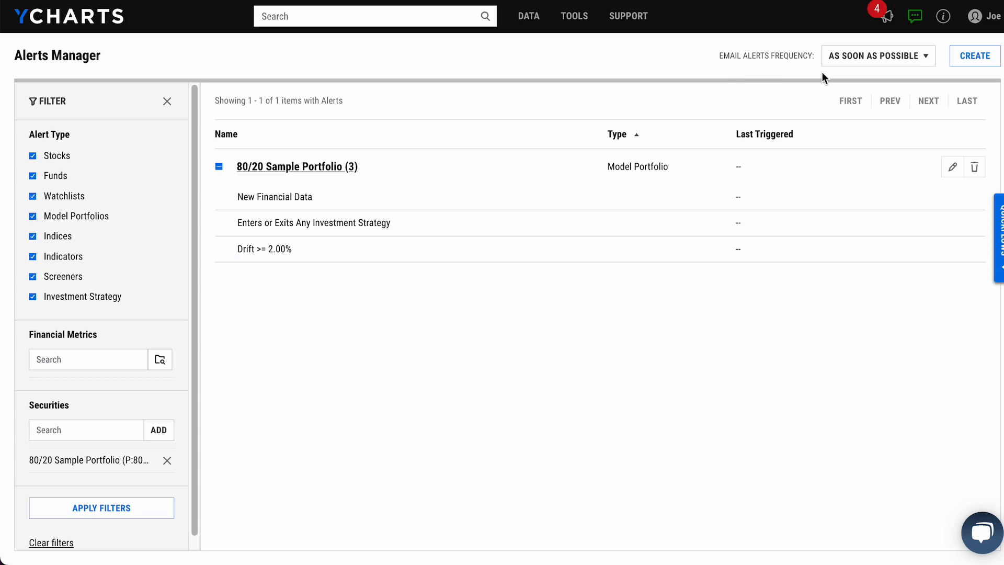
left_click(878, 55)
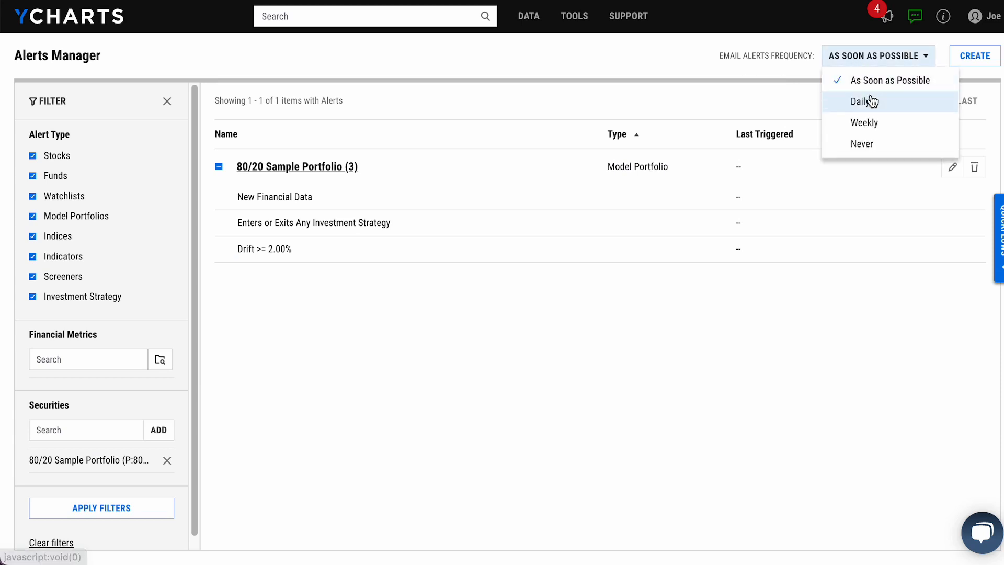
mouse_move(803, 69)
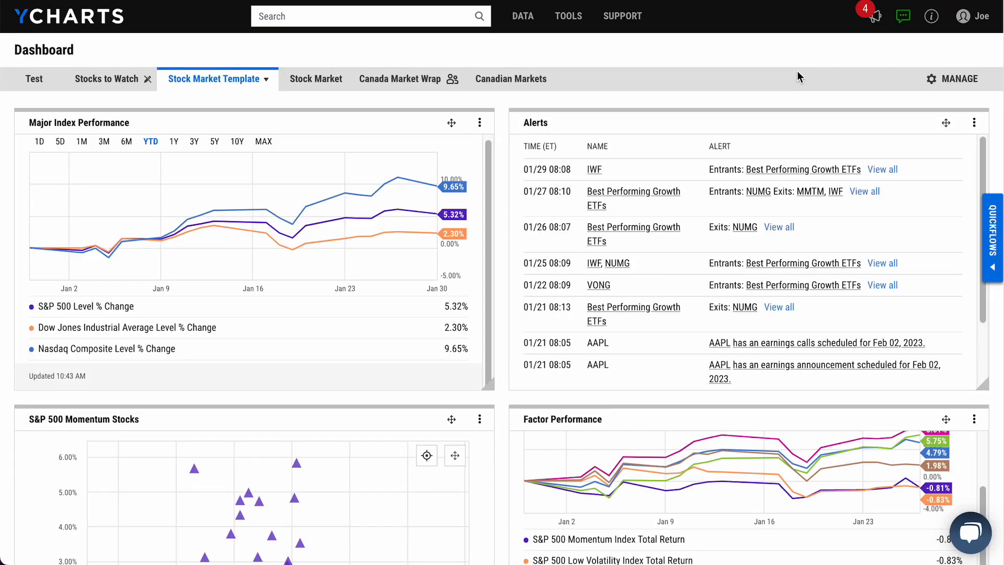
mouse_move(852, 157)
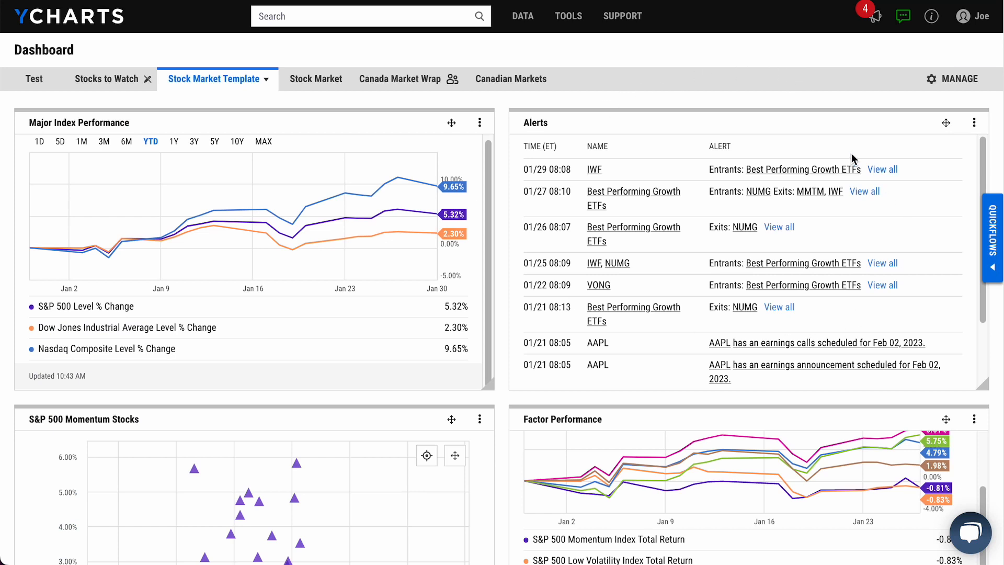
mouse_move(613, 168)
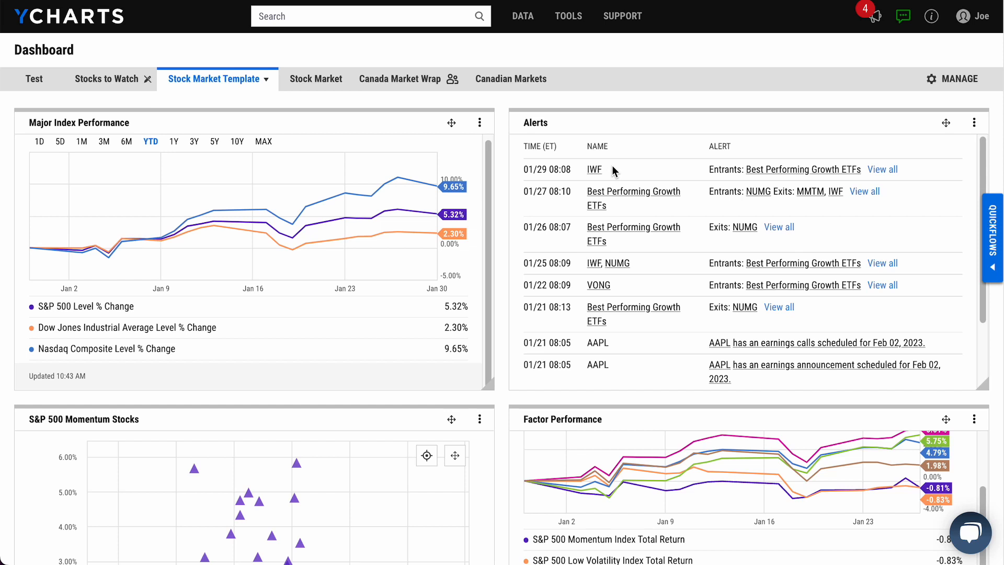
mouse_move(626, 174)
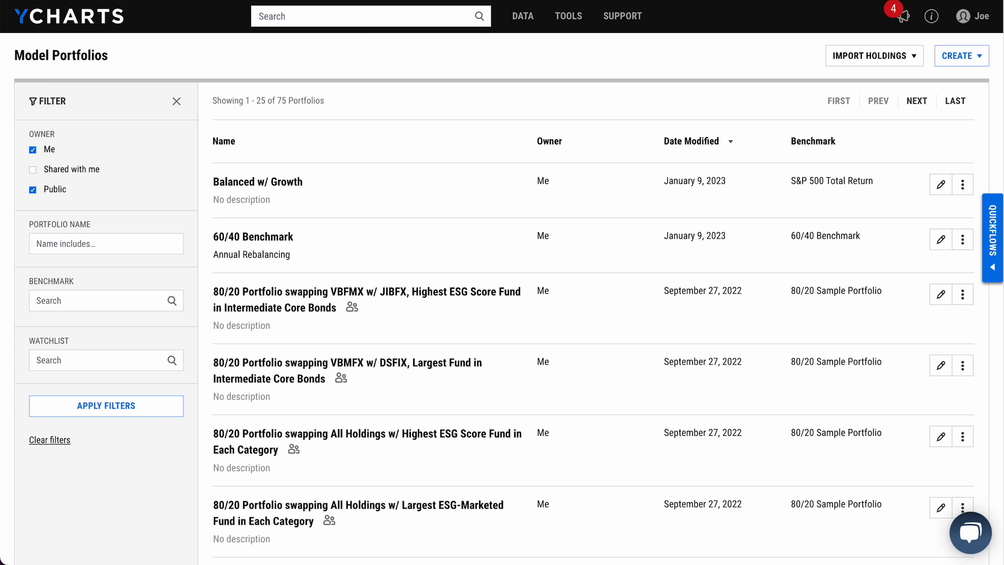
mouse_move(988, 171)
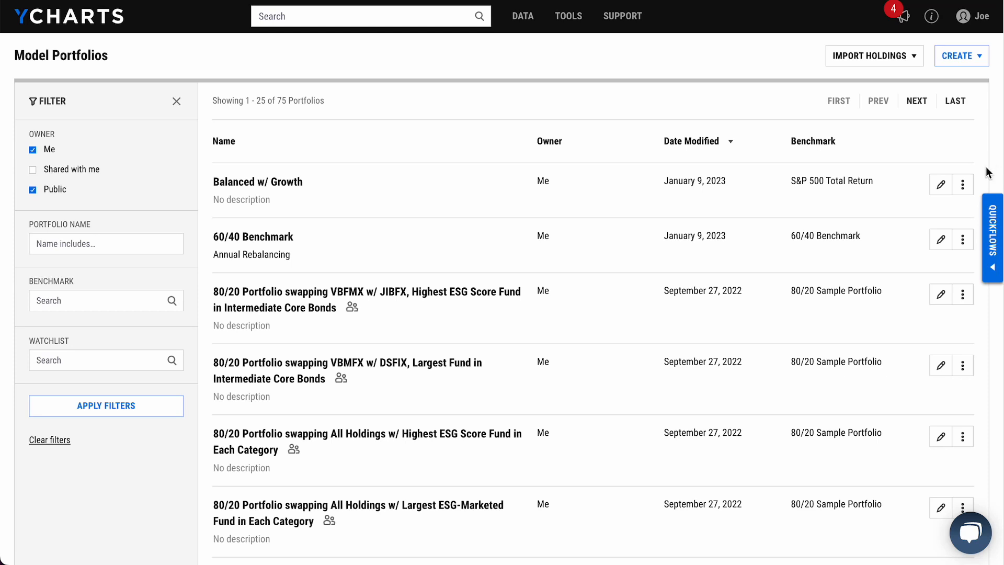
Share Balanced w/ Growth as Can Edit with the message 'Take a look at this portfolio by EOD'.
left_click(962, 184)
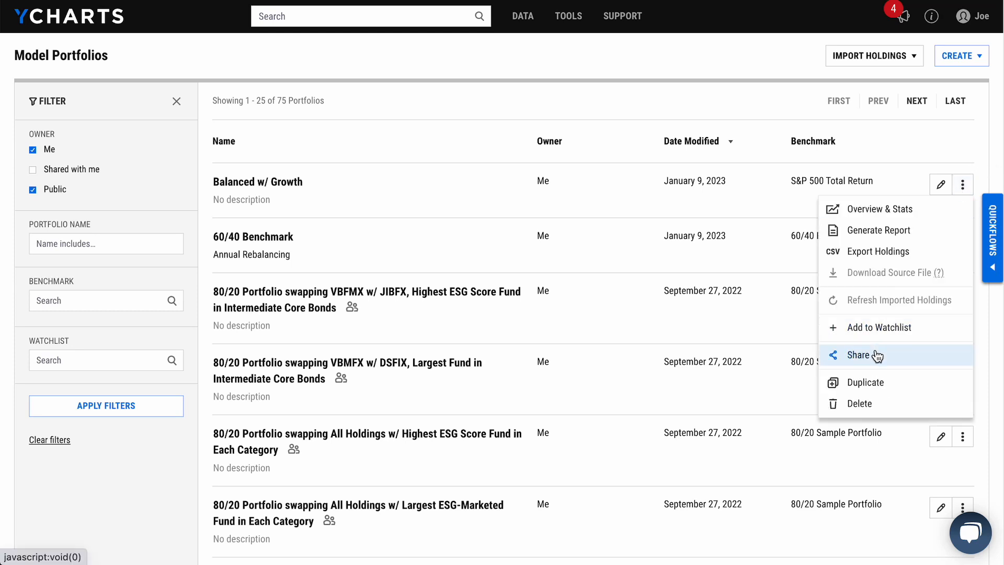
left_click(859, 354)
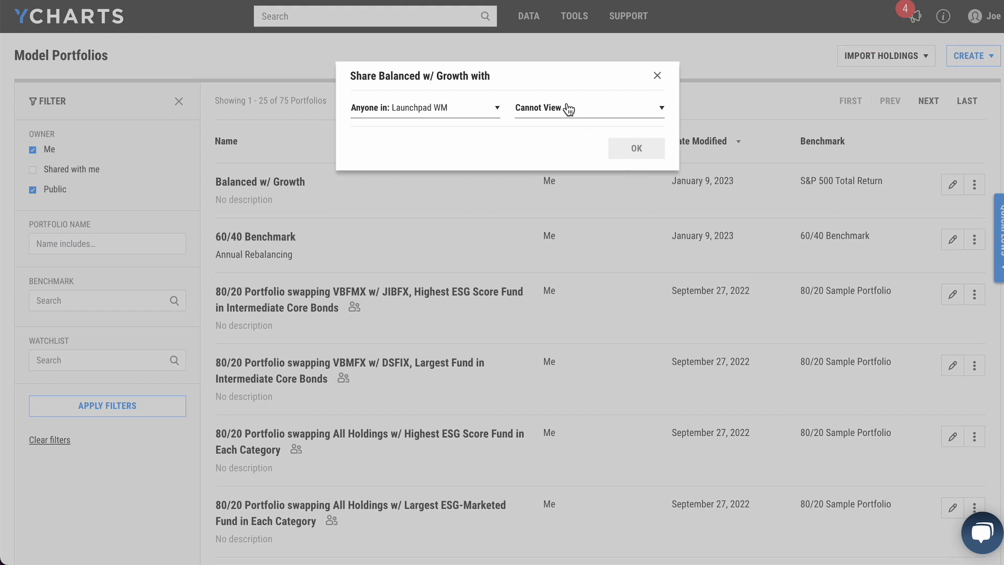
left_click(587, 107)
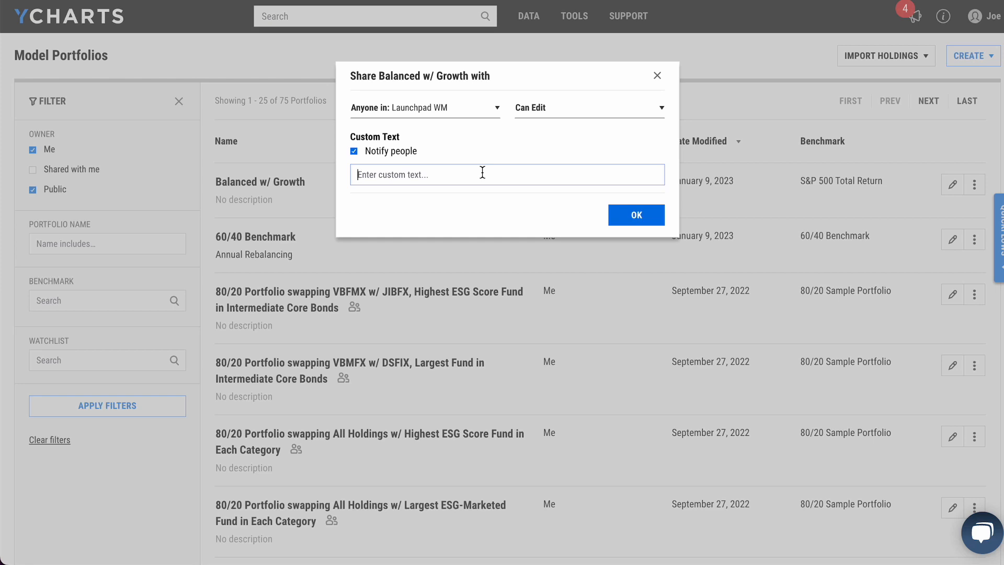
type("Take a look")
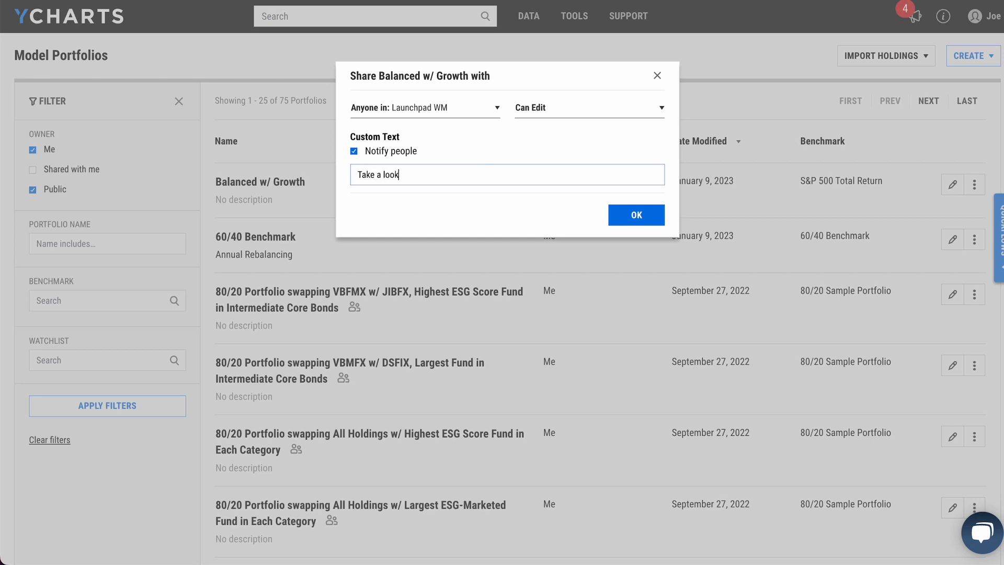
type("at this portfolio by EOD")
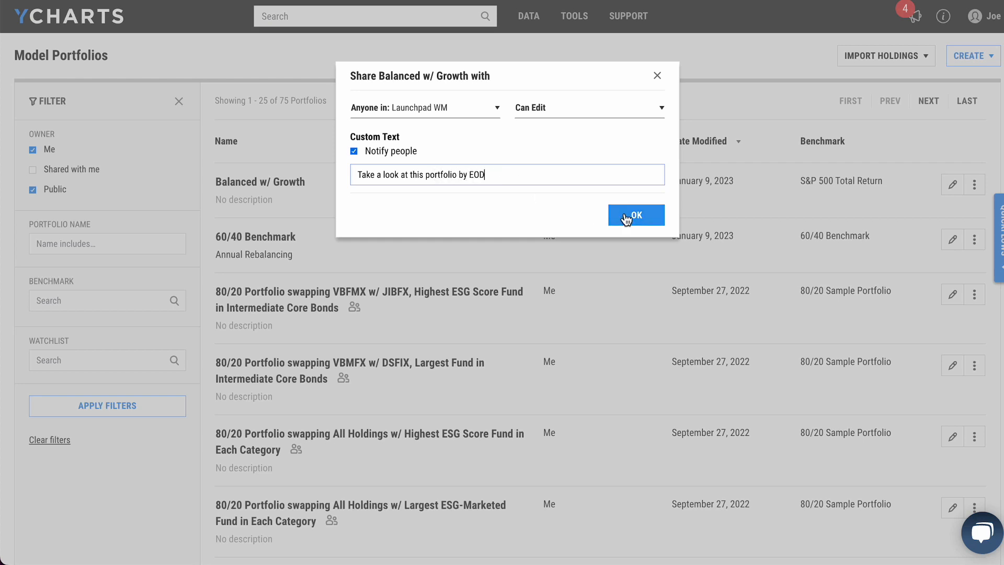
left_click(635, 215)
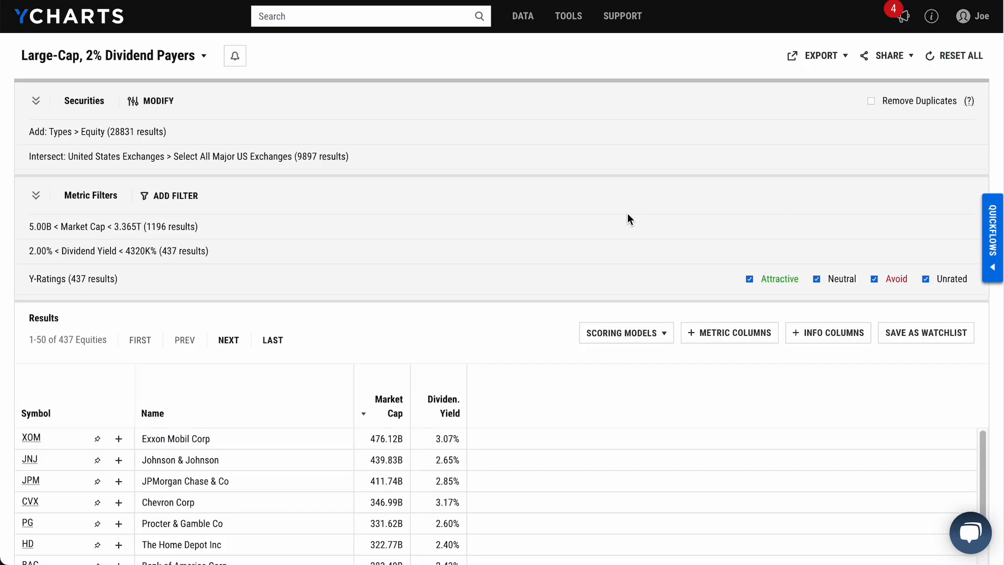
mouse_move(690, 183)
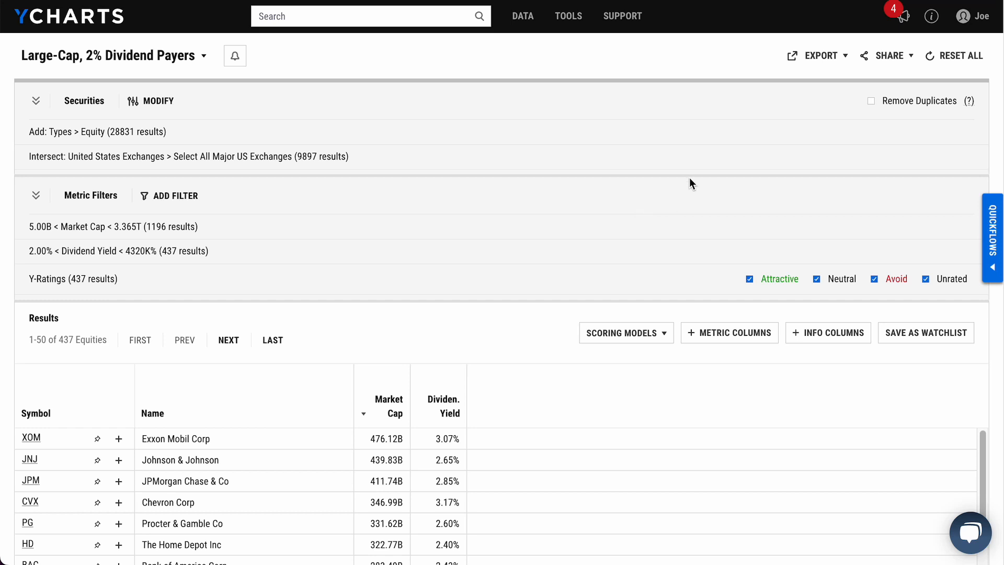
Share the screener with the team, notifying with 'Take a look at this screener by EOW'.
left_click(889, 56)
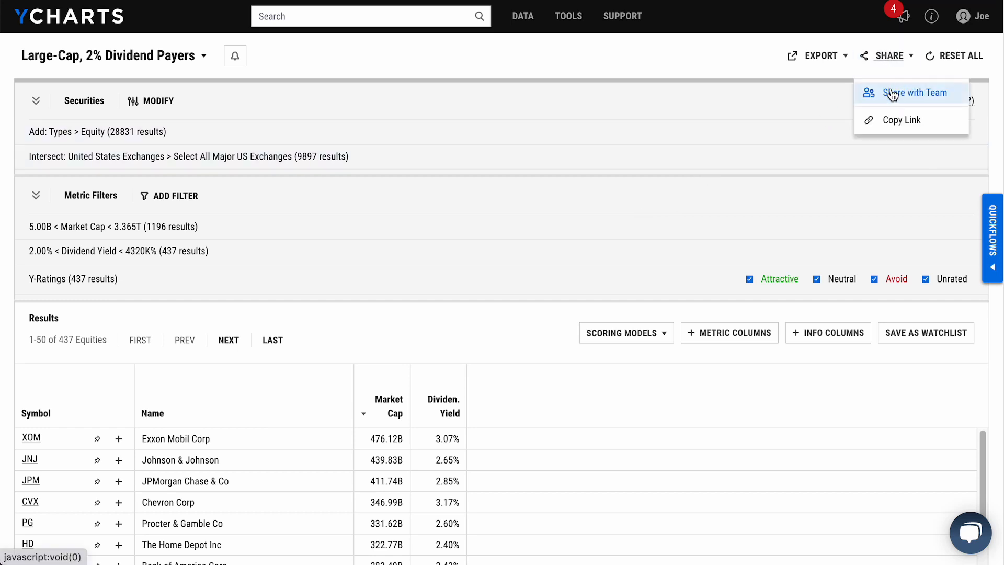
left_click(911, 92)
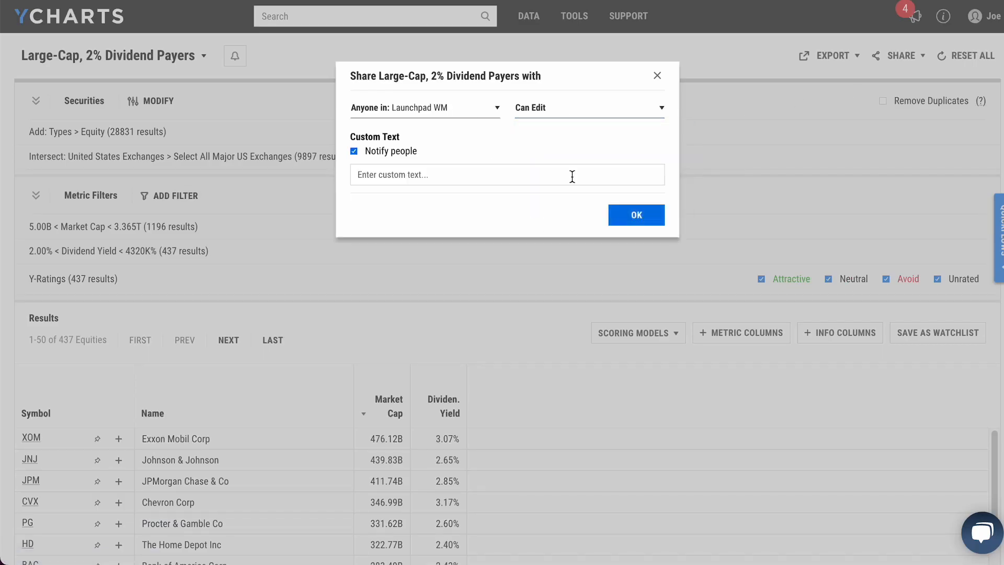
type("Take a look at this screened")
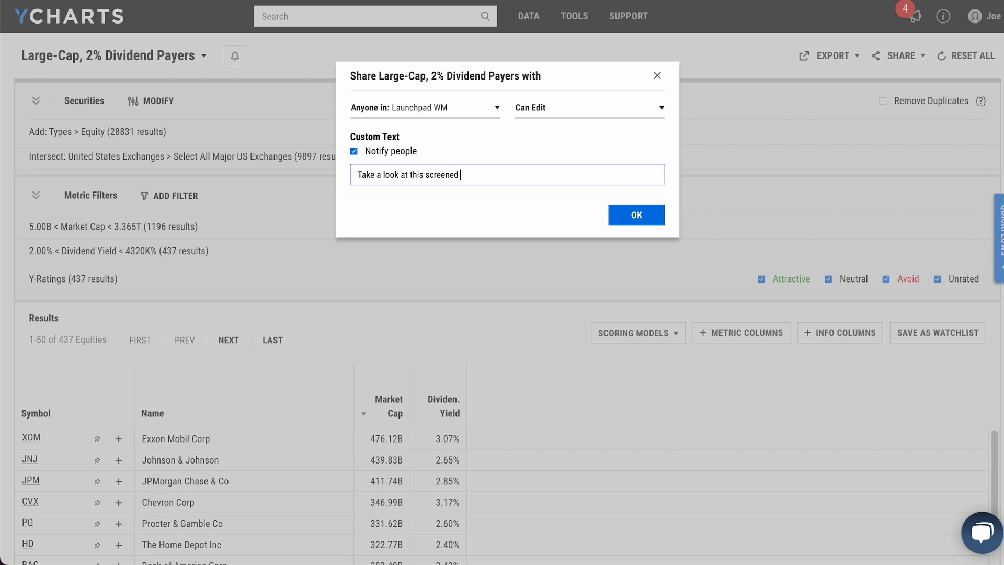
type("r")
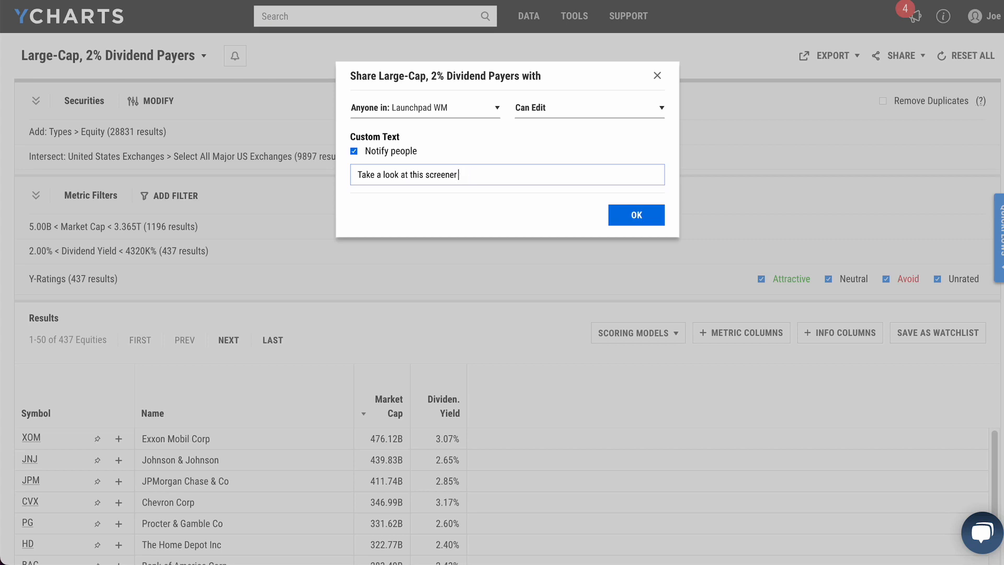
type("by EOW")
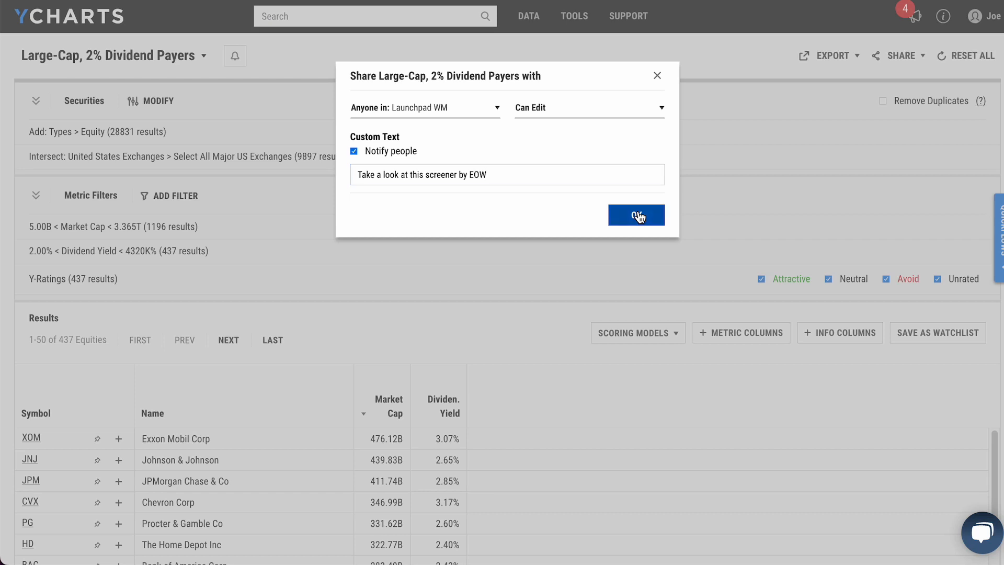
left_click(635, 214)
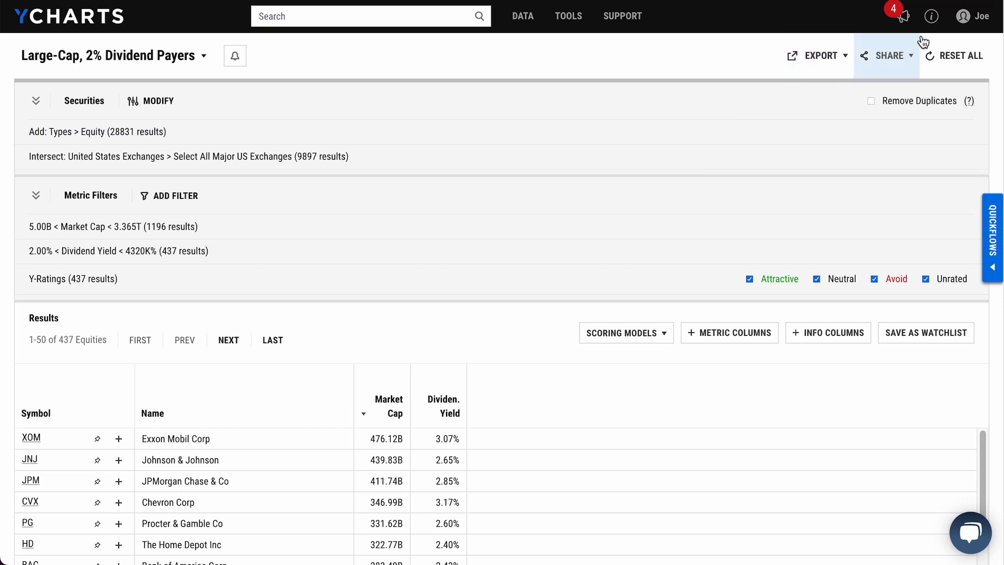
In User Preferences, uncheck the shared-item, Model Portfolio review and bulk upload review email notifications.
left_click(972, 16)
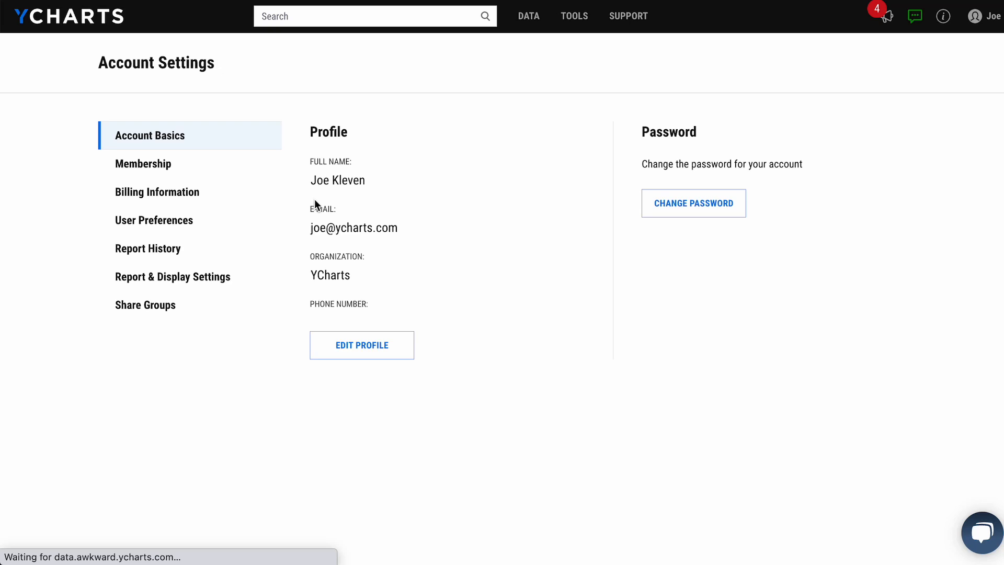
left_click(155, 220)
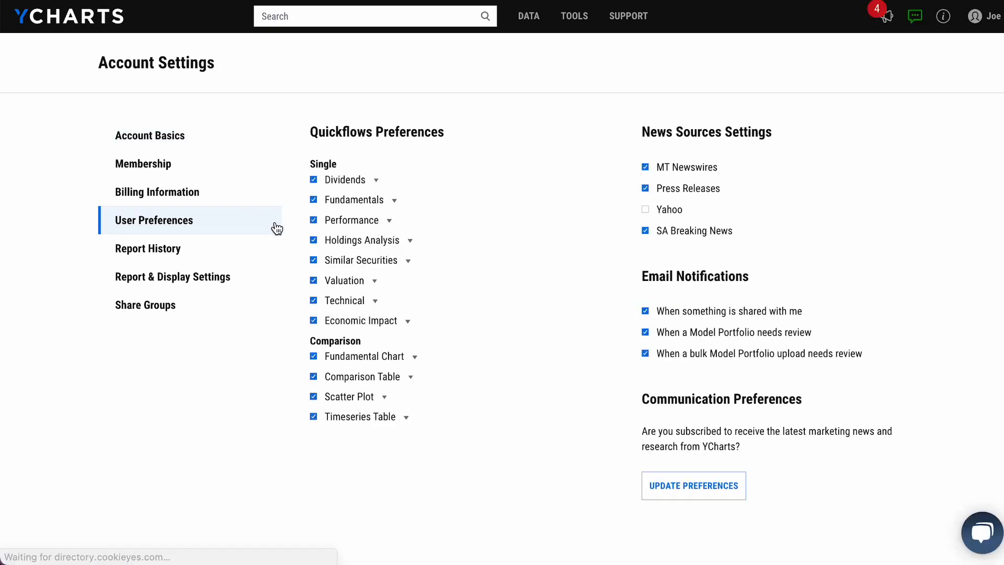
mouse_move(596, 292)
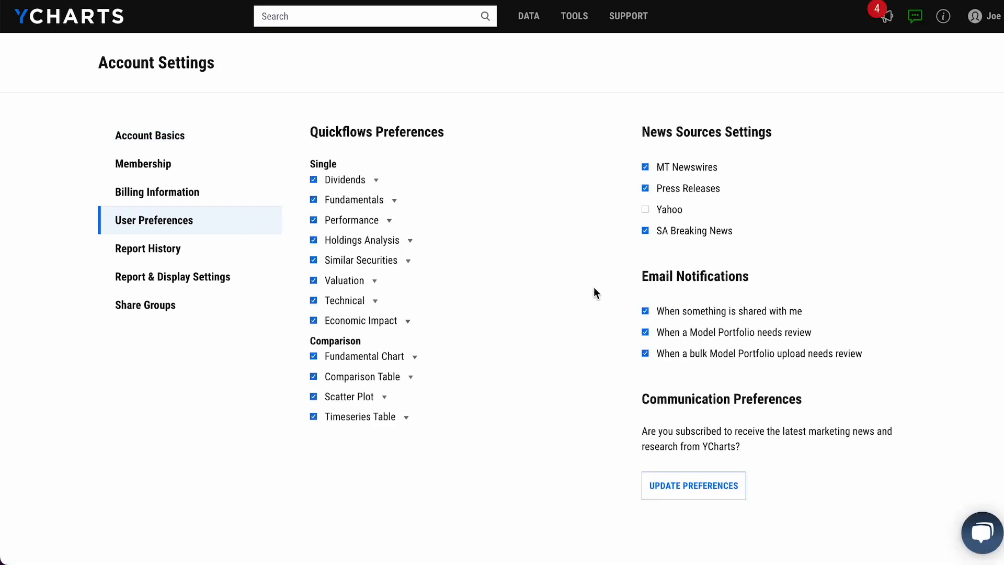
mouse_move(623, 295)
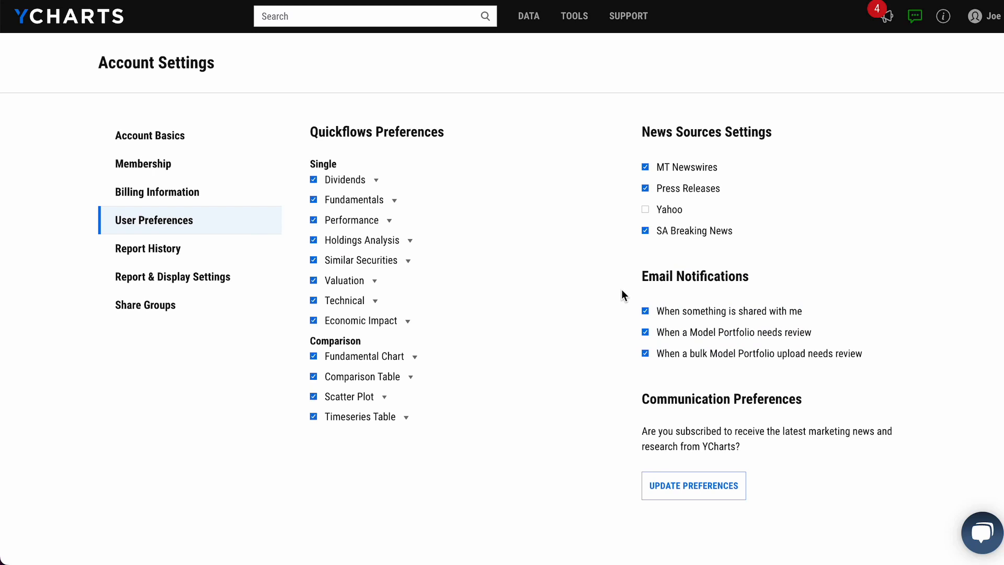
mouse_move(682, 293)
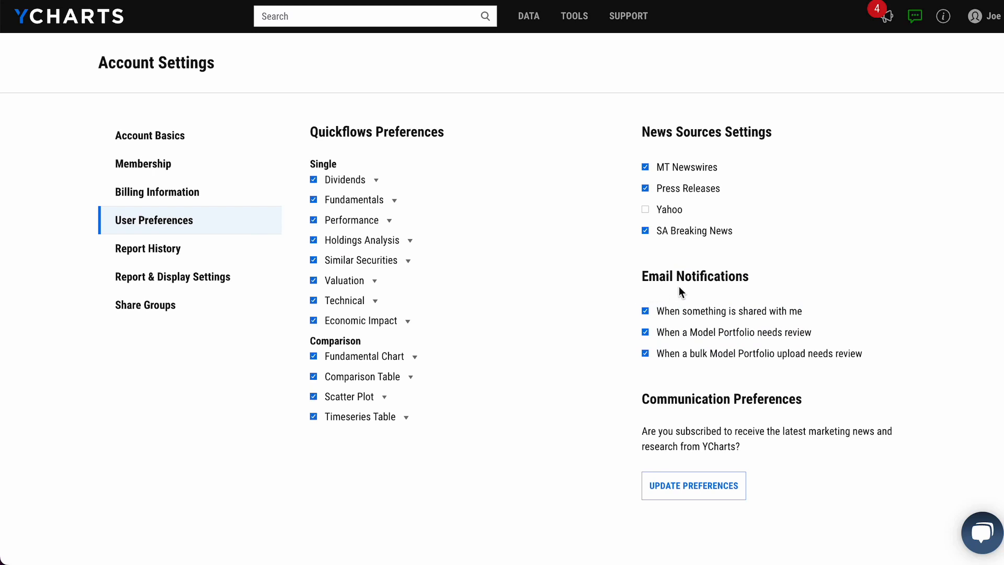
mouse_move(805, 312)
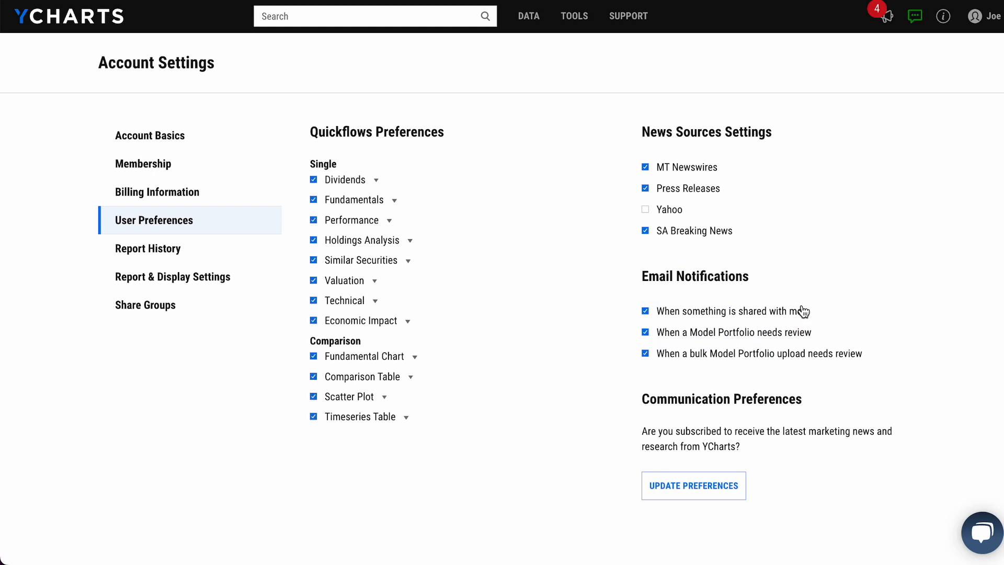
mouse_move(805, 358)
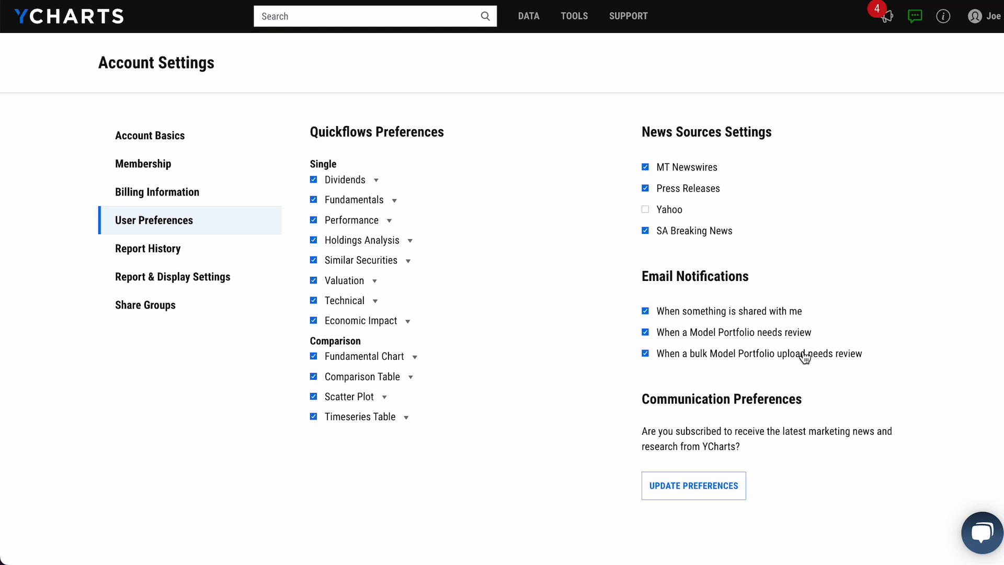
mouse_move(787, 324)
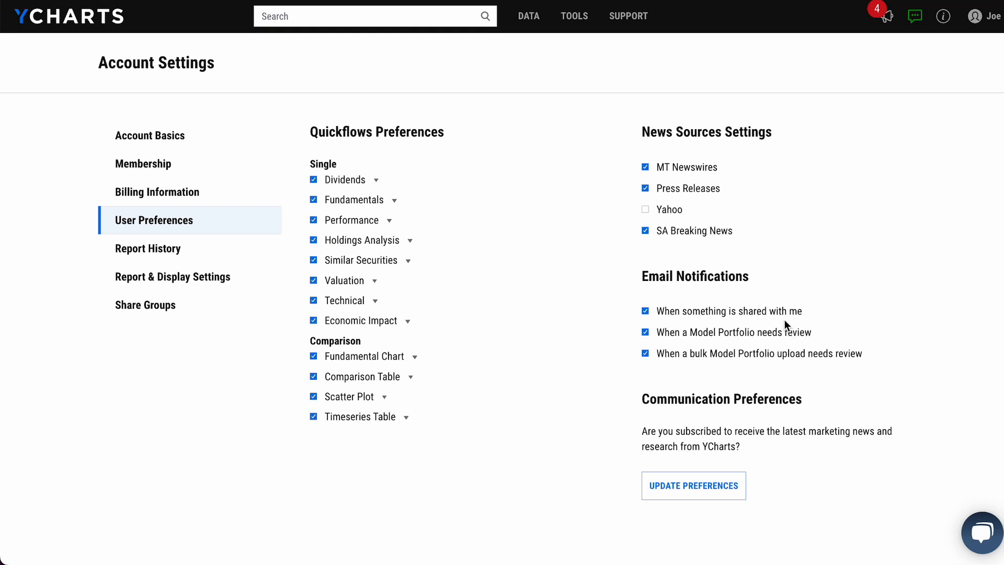
left_click(645, 311)
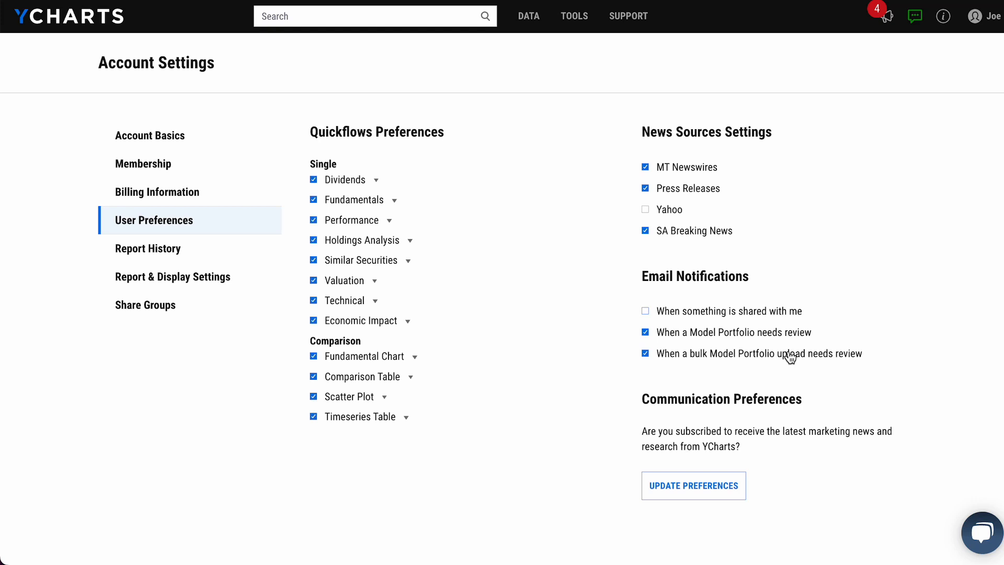
left_click(645, 352)
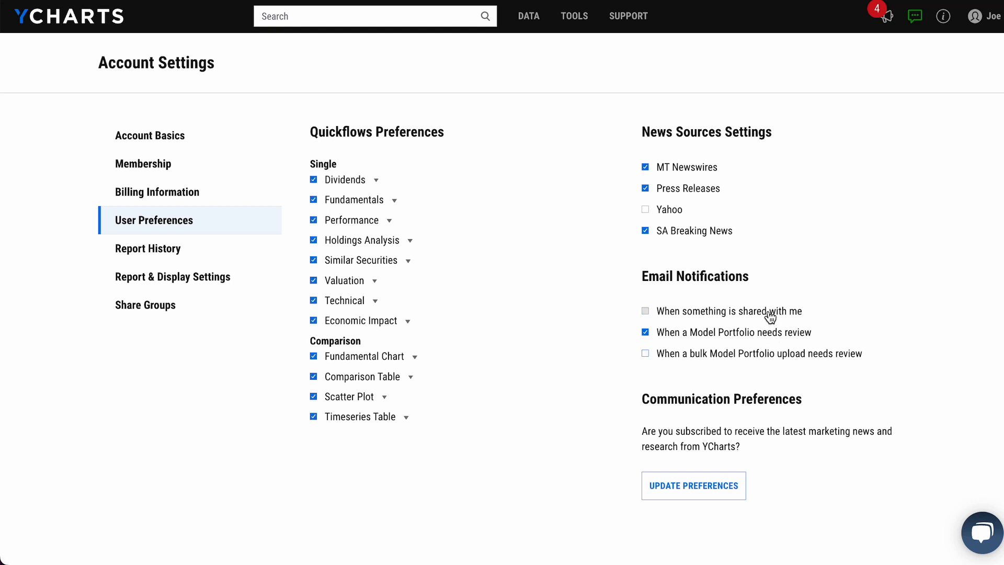
left_click(645, 331)
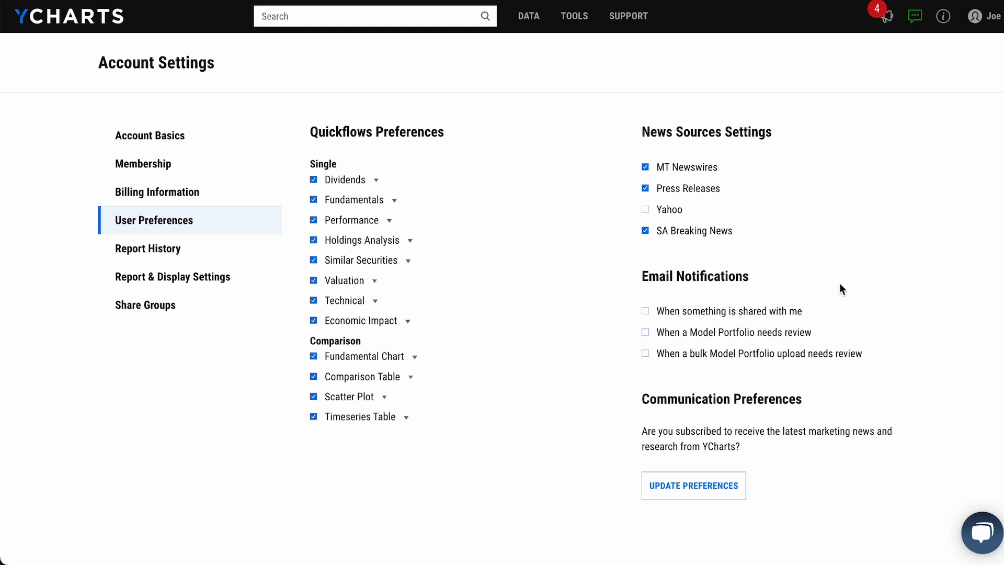
mouse_move(841, 264)
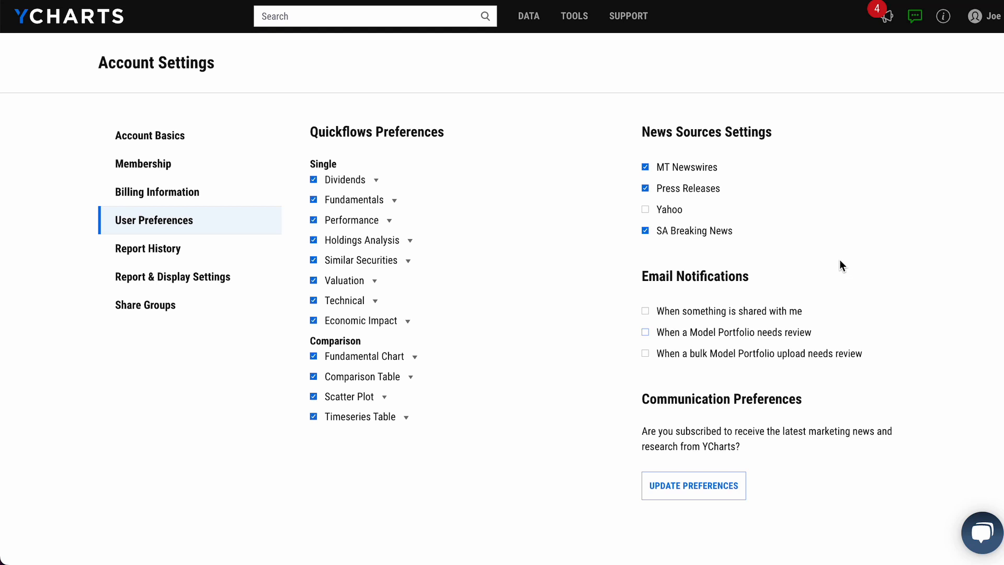
mouse_move(887, 22)
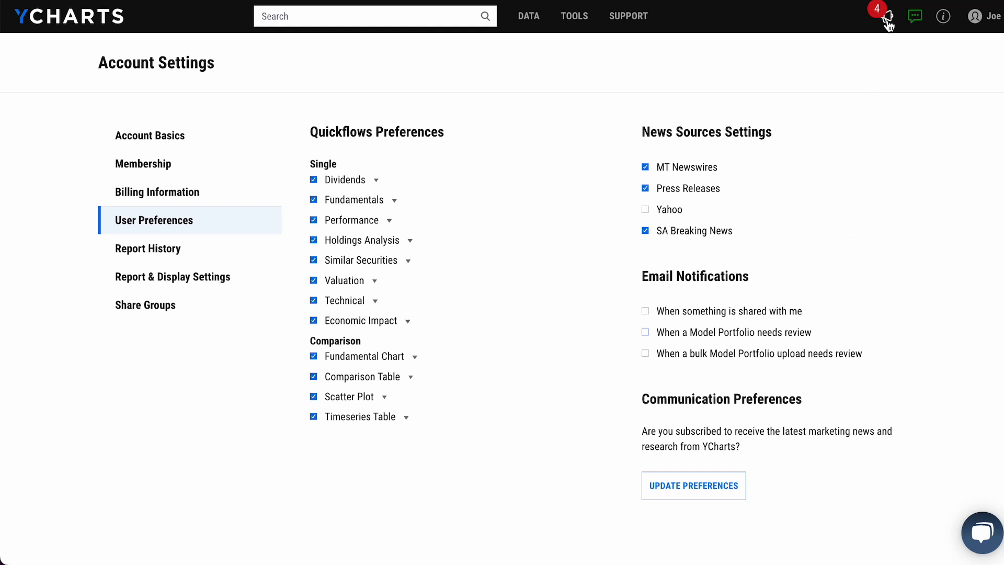
Open the notifications panel from the top-bar bell.
left_click(887, 15)
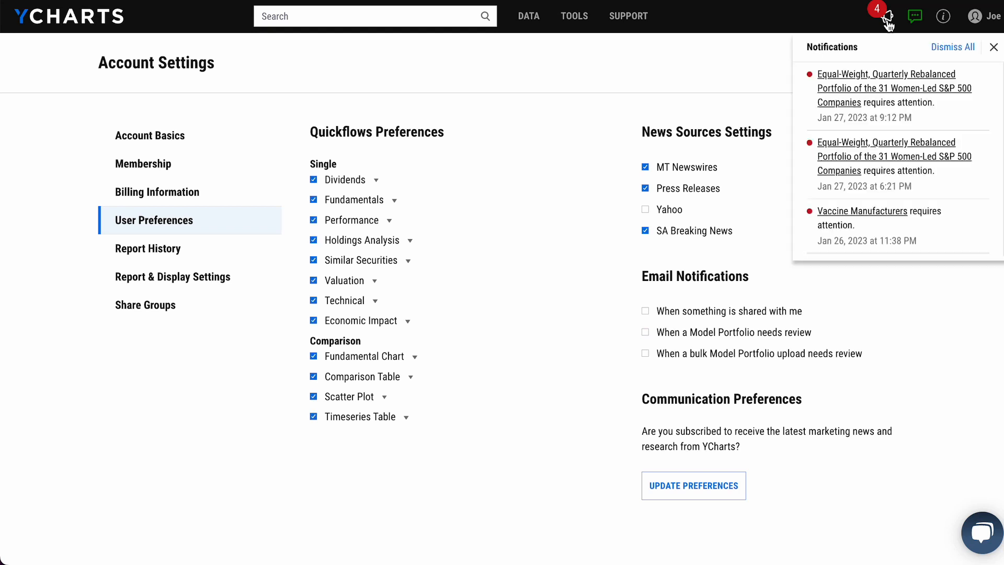
mouse_move(945, 117)
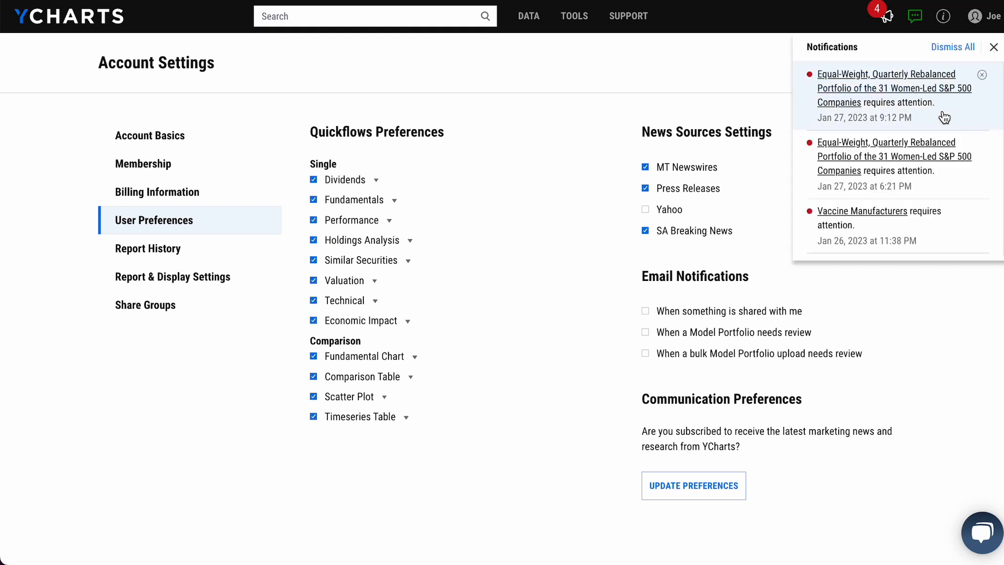
mouse_move(920, 118)
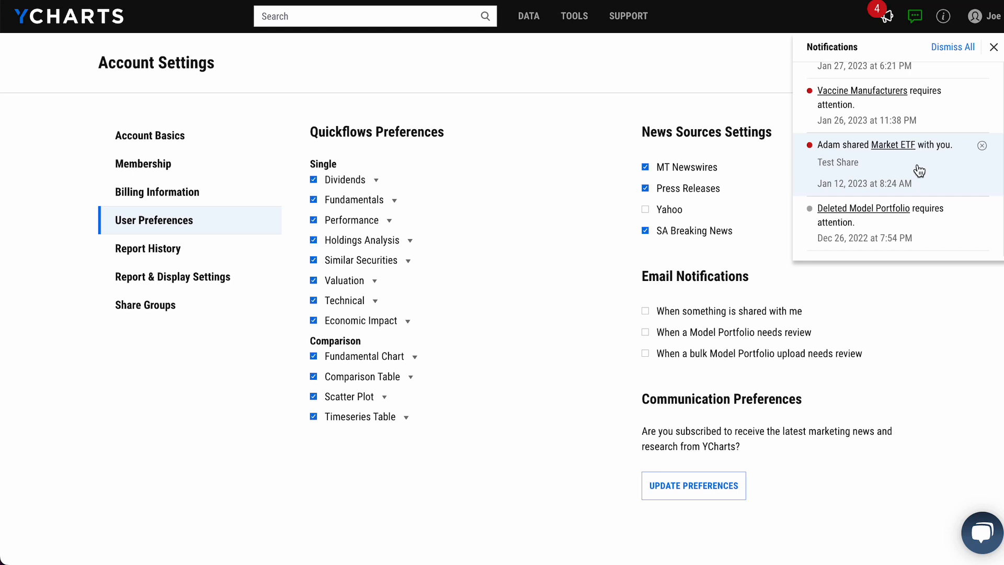
mouse_move(922, 176)
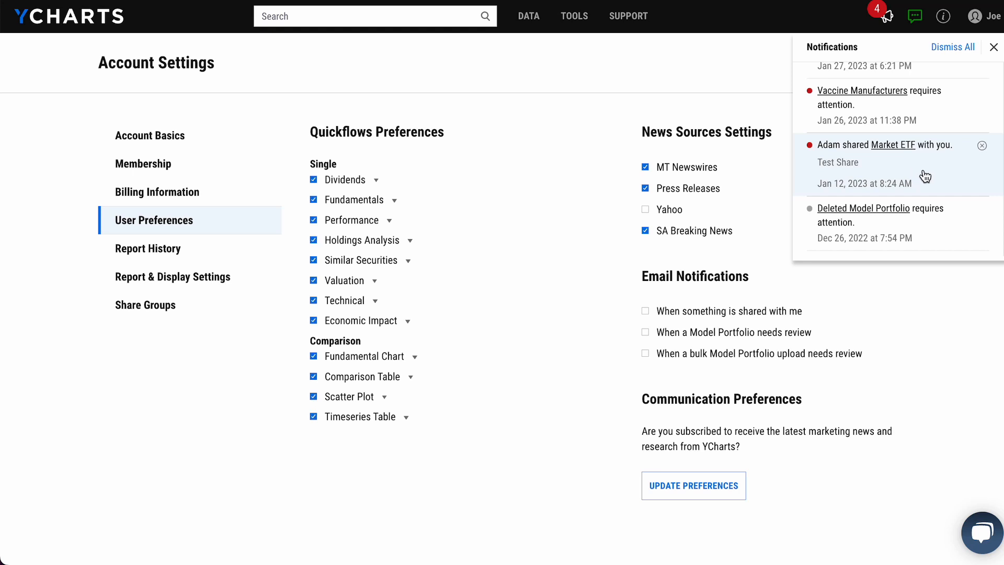
mouse_move(745, 105)
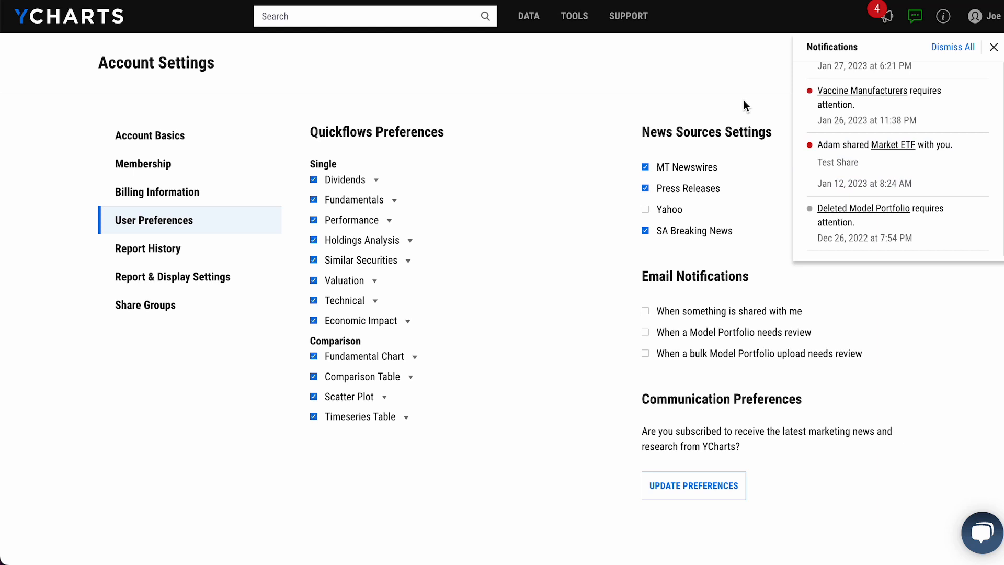